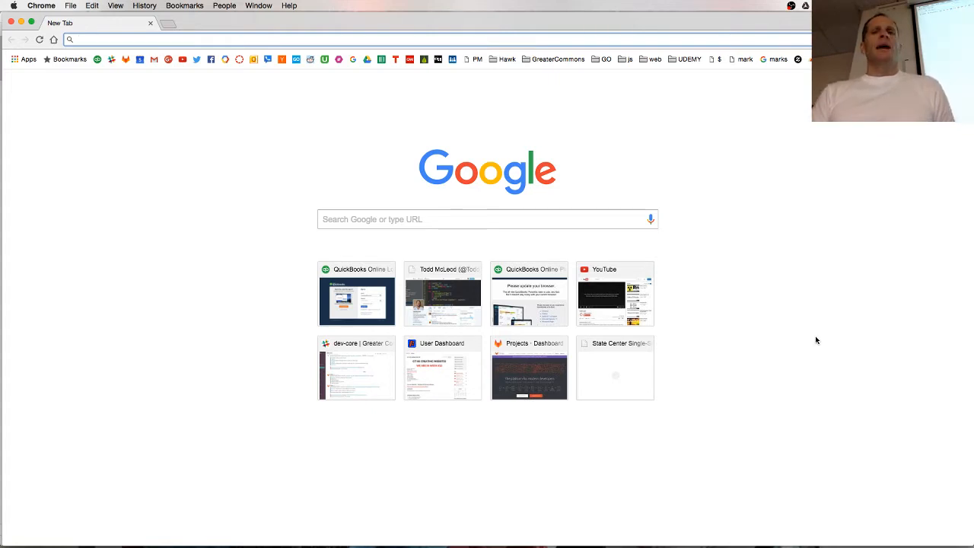
Step: Go to github.com/goestoeleven, enter the golang-web-dev repository, then start navigating to twitter.com
{"action": "type", "text": "github.com/goestoeleven"}
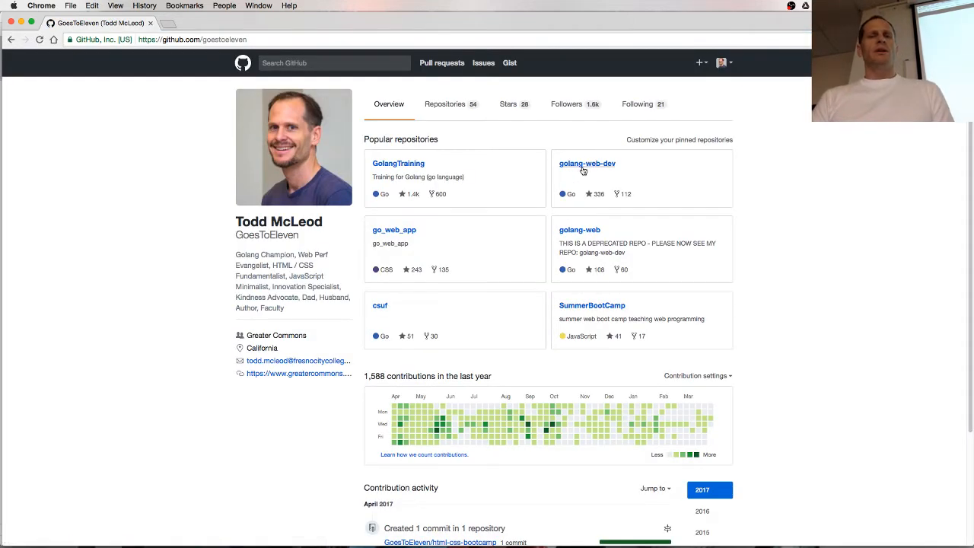
{"action": "left_click", "coordinate": [586, 163]}
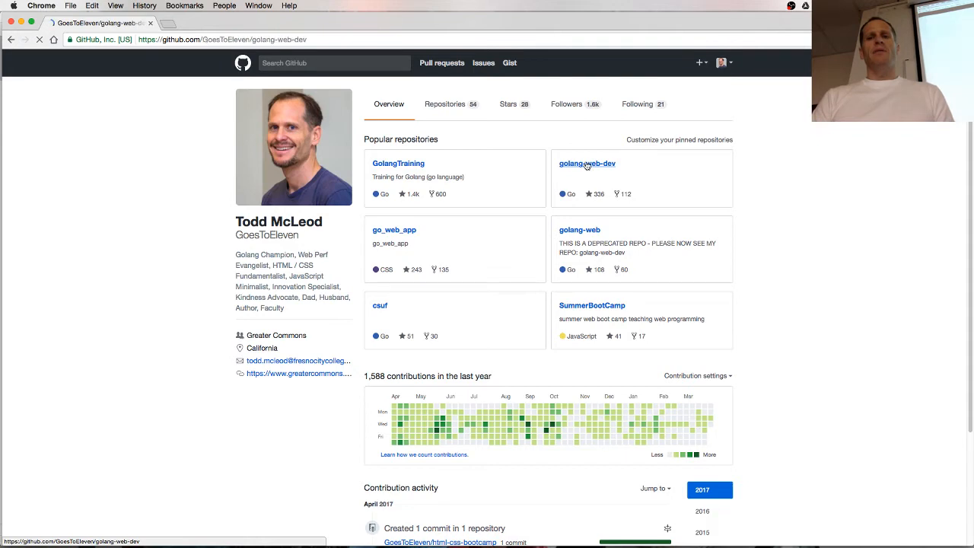
{"action": "left_click", "coordinate": [586, 164]}
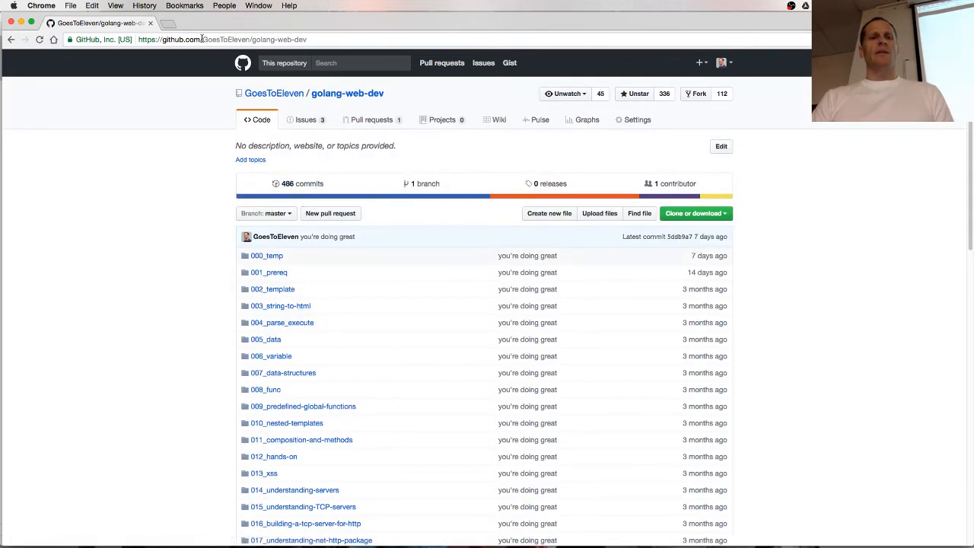
{"action": "type", "text": "twitter.com"}
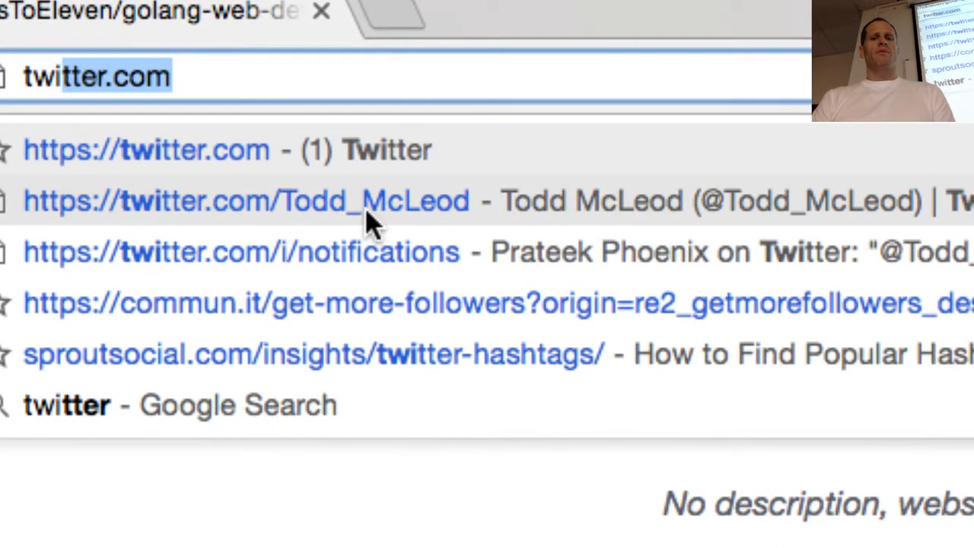
{"action": "mouse_move", "coordinate": [196, 224]}
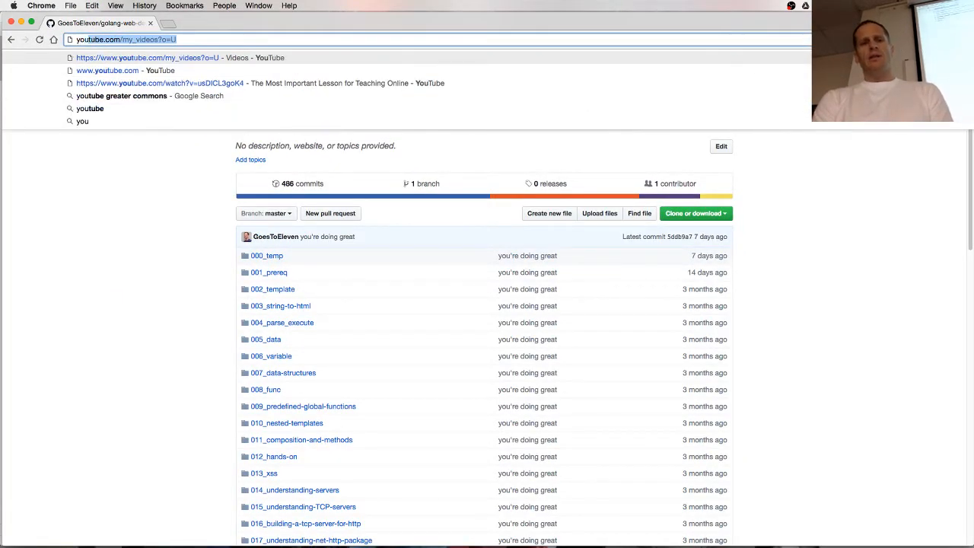
{"action": "type", "text": "youtube to mp3"}
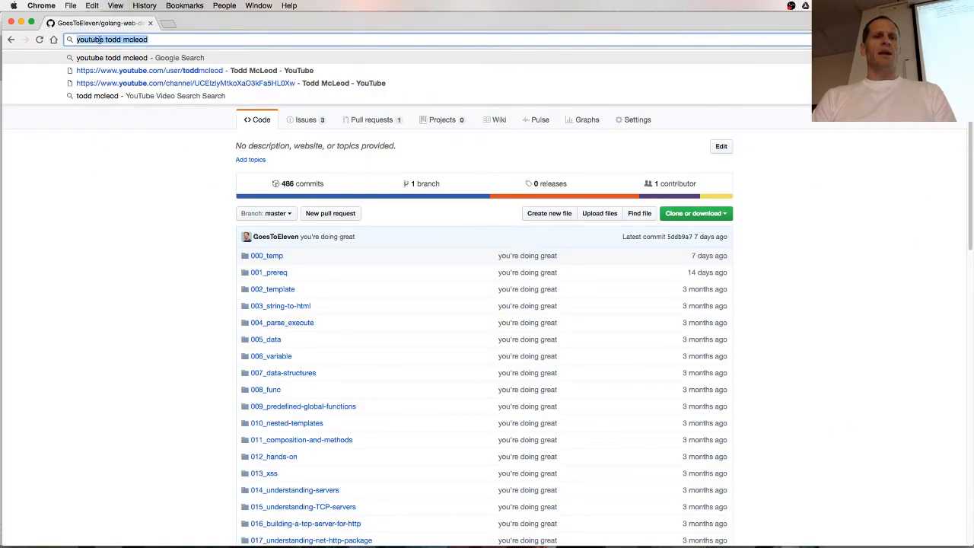
{"action": "type", "text": "greatercommons.com"}
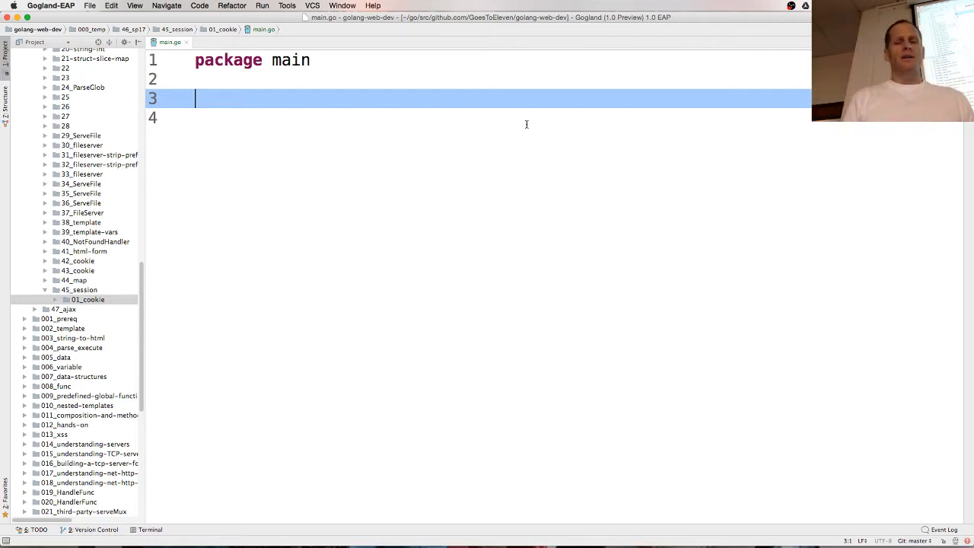
Step: Write func main with http.HandleFunc("/", index) and http.ListenAndServe(":8080", nil)
{"action": "type", "text": "func main() {"}
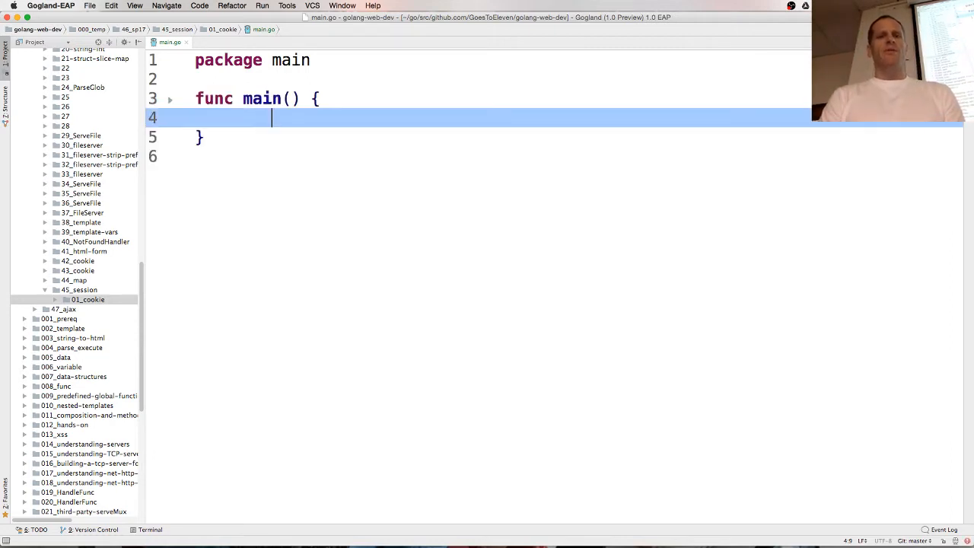
{"action": "type", "text": "http.ListenAndServe("}
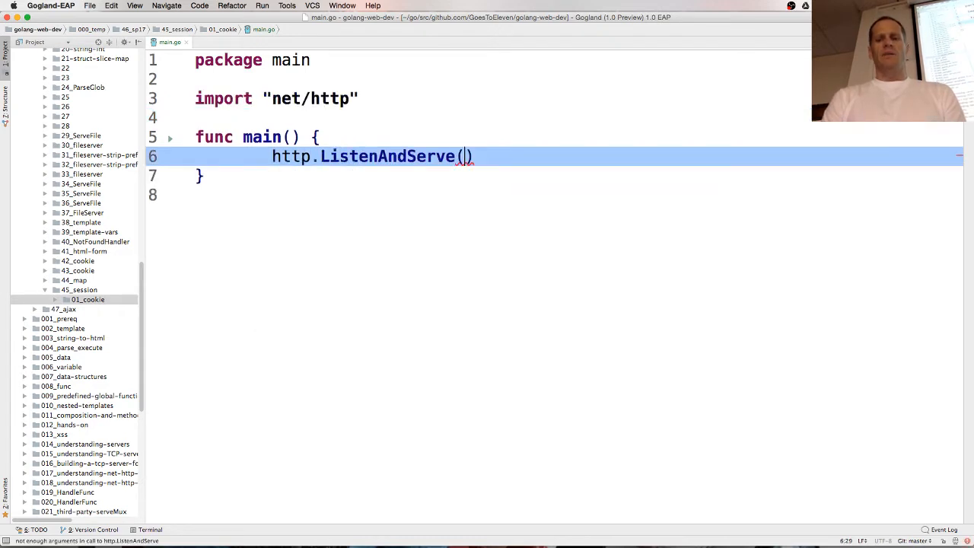
{"action": "type", "text": "\":8080\""}
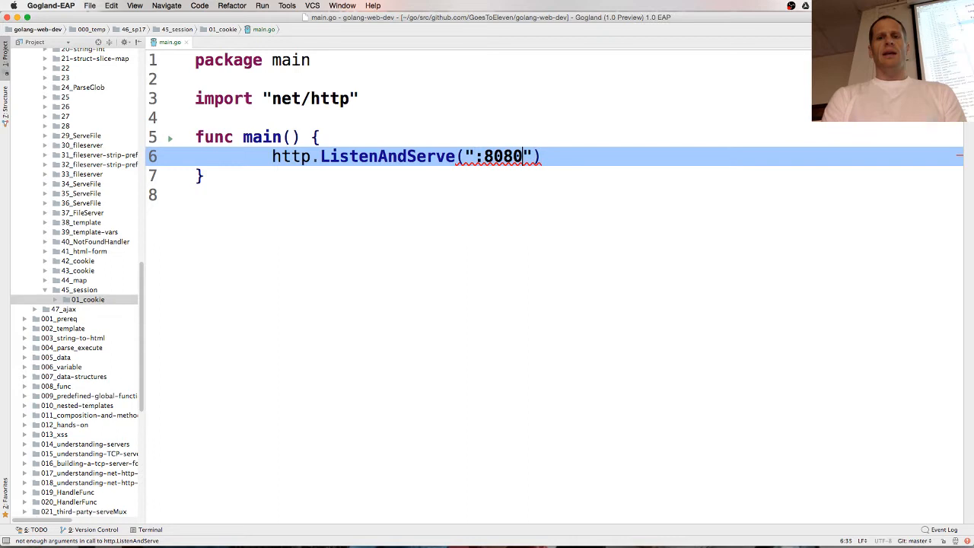
{"action": "type", "text": ", nil"}
{"action": "type", "text": "http.HandleFunc(\"/\", "}
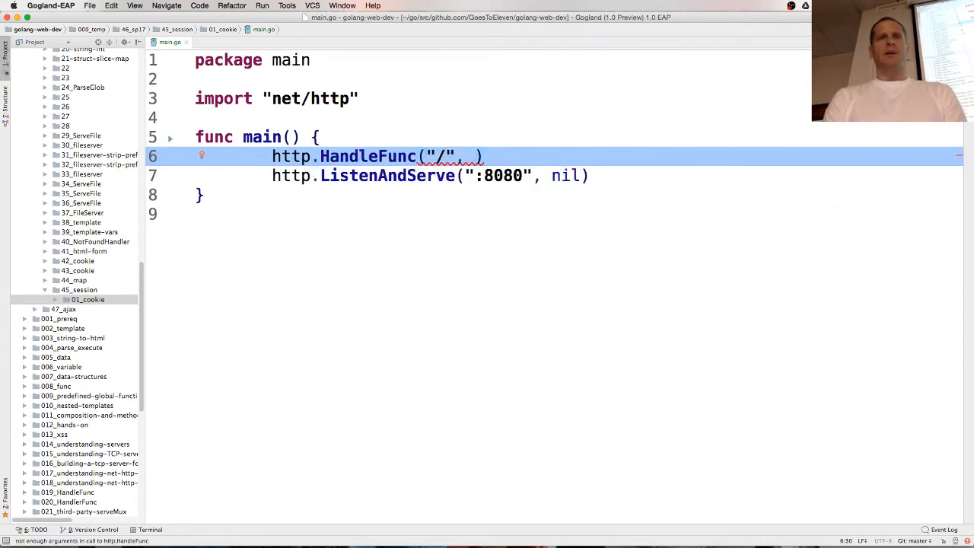
{"action": "type", "text": "index"}
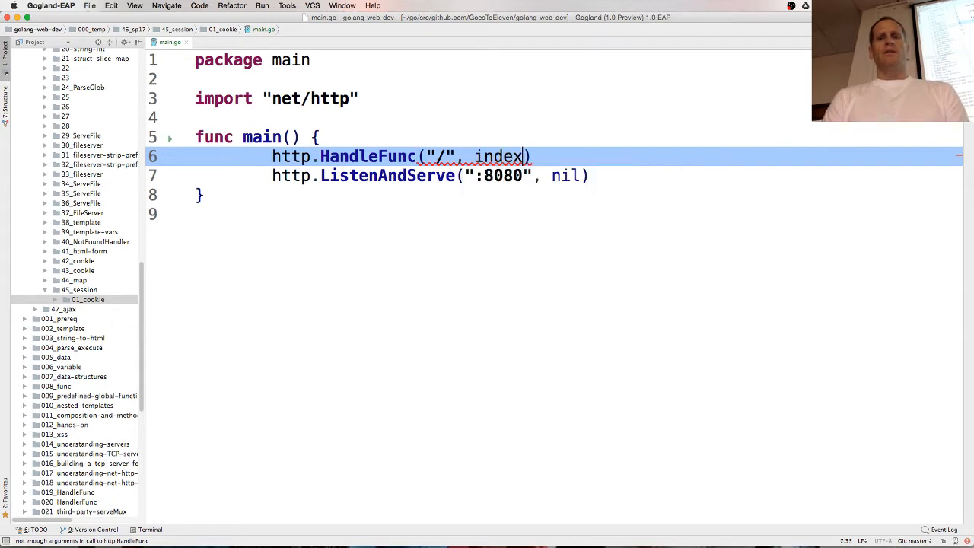
Step: Declare func index(w http.ResponseWriter, r *http.Request) with an empty body
{"action": "type", "text": "func inde"}
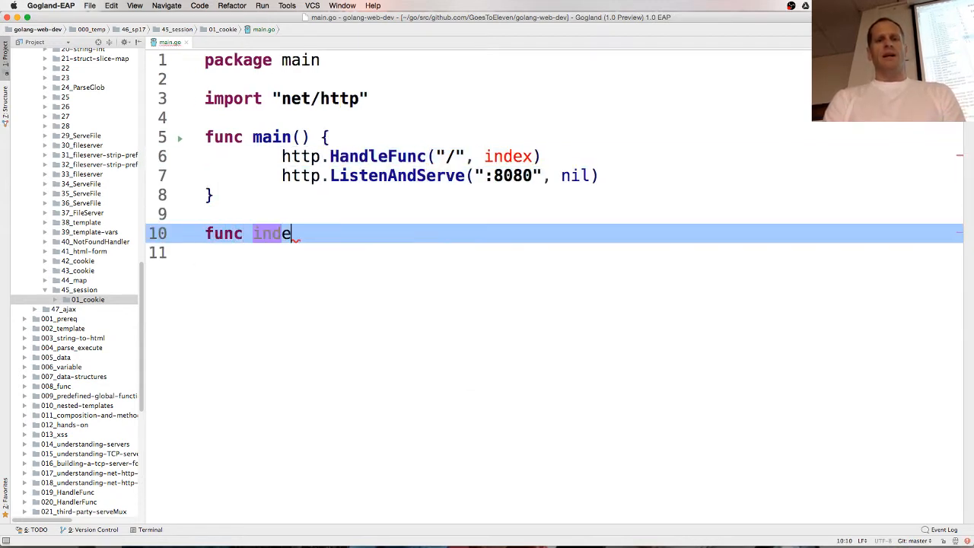
{"action": "type", "text": "x(w http.ResponseWriter,"}
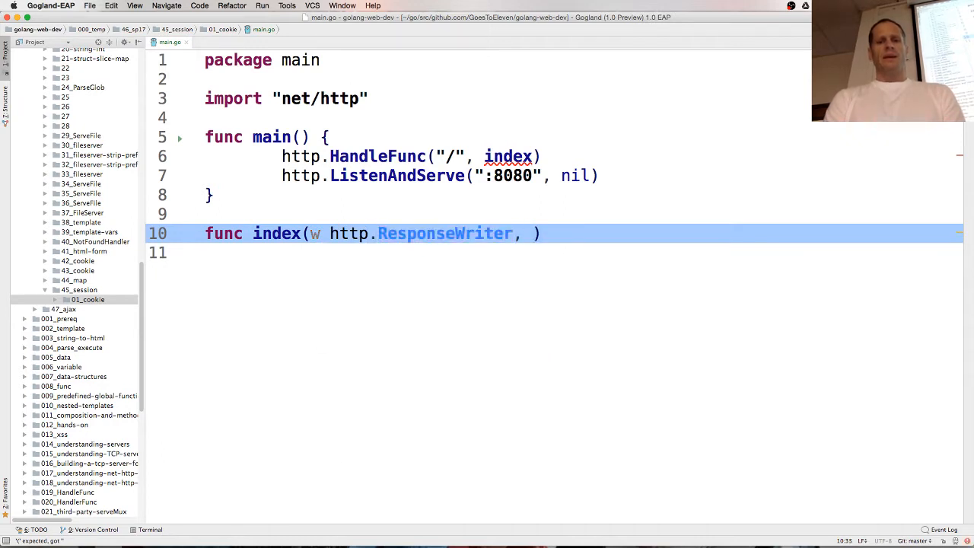
{"action": "type", "text": "r"}
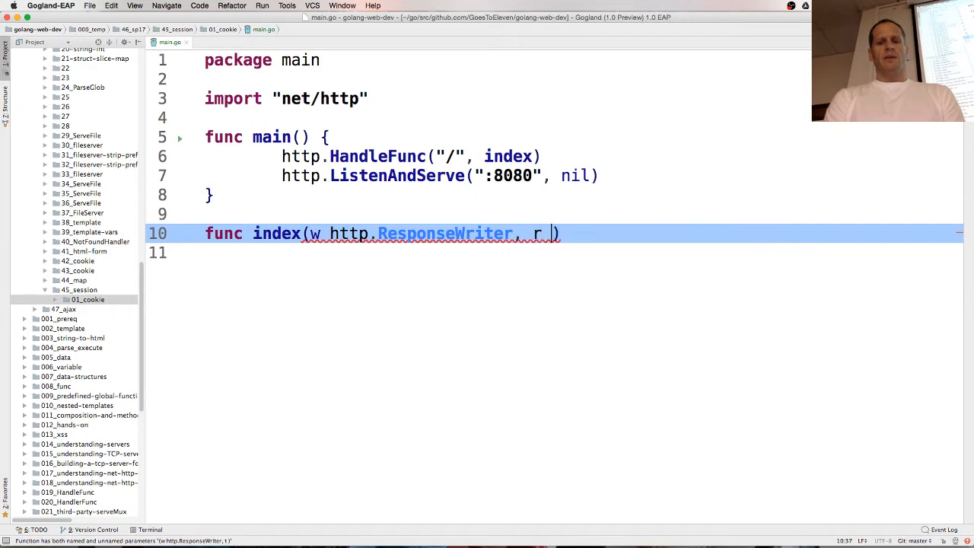
{"action": "type", "text": "*http.Re"}
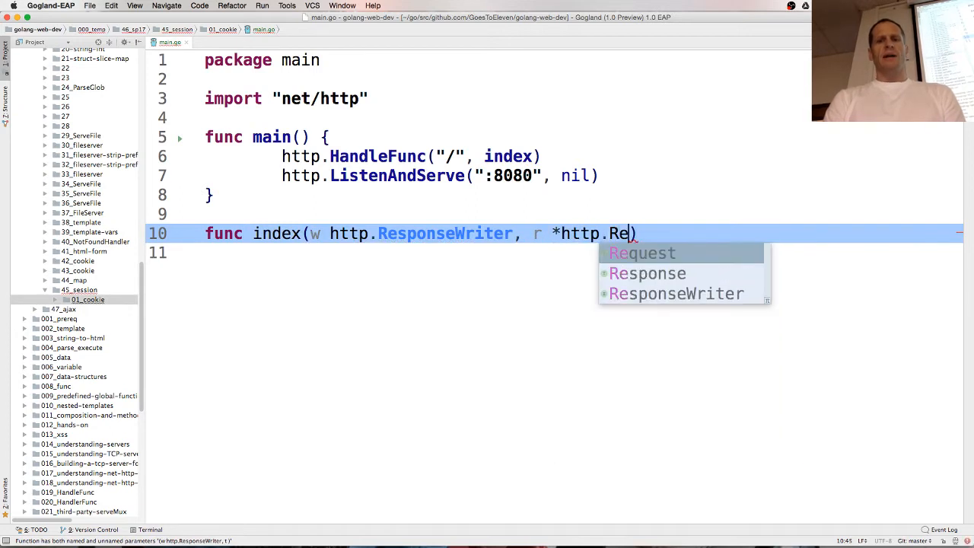
{"action": "key", "text": "Tab"}
{"action": "type", "text": "http.Handle(\""}
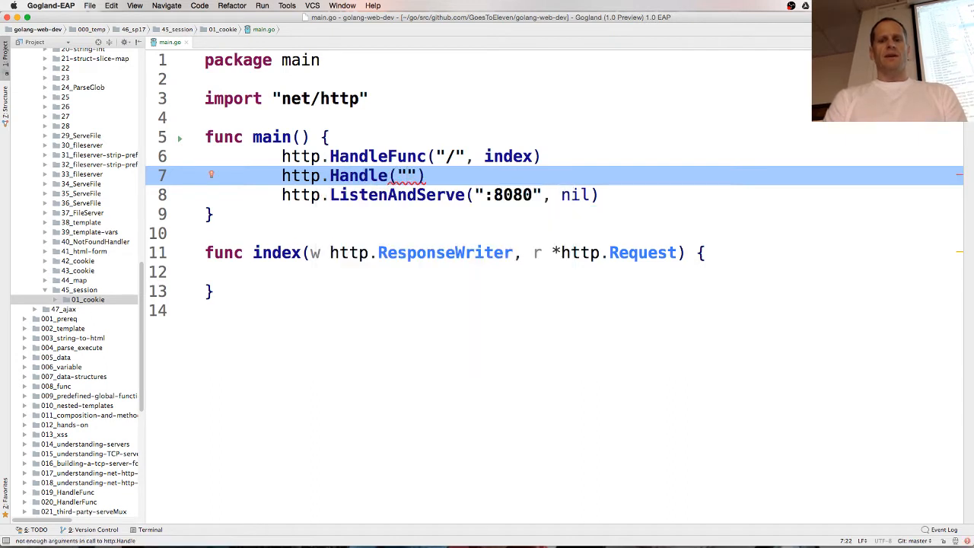
Step: Add http.Handle("/favicon.ico", http.NotFoundHandler()) in main and move into the index body
{"action": "type", "text": "/favicon"}
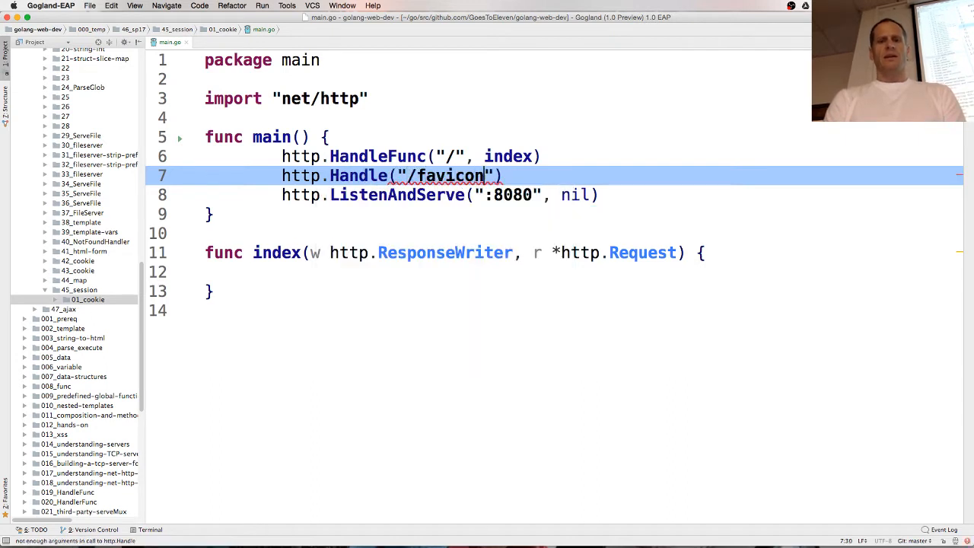
{"action": "type", "text": ".ico"}
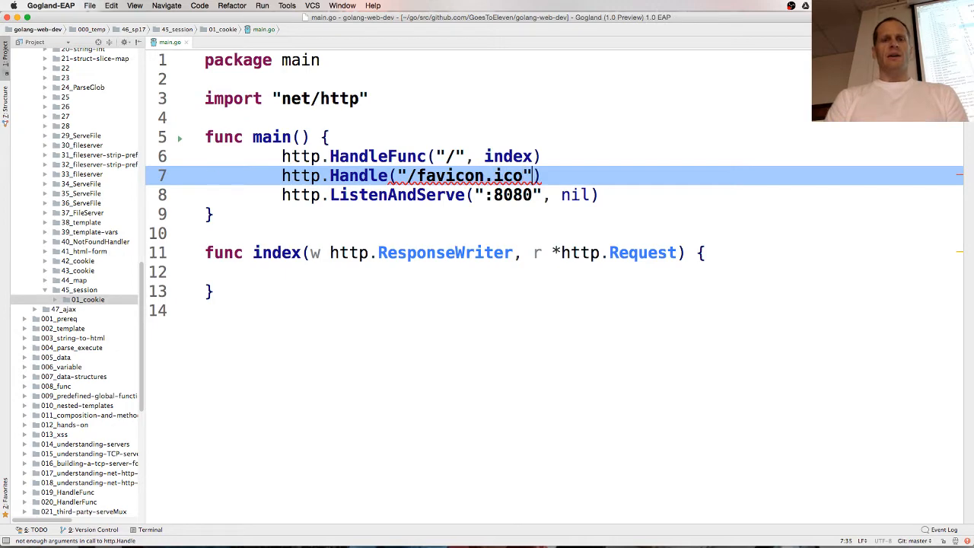
{"action": "type", "text": ", http.N"}
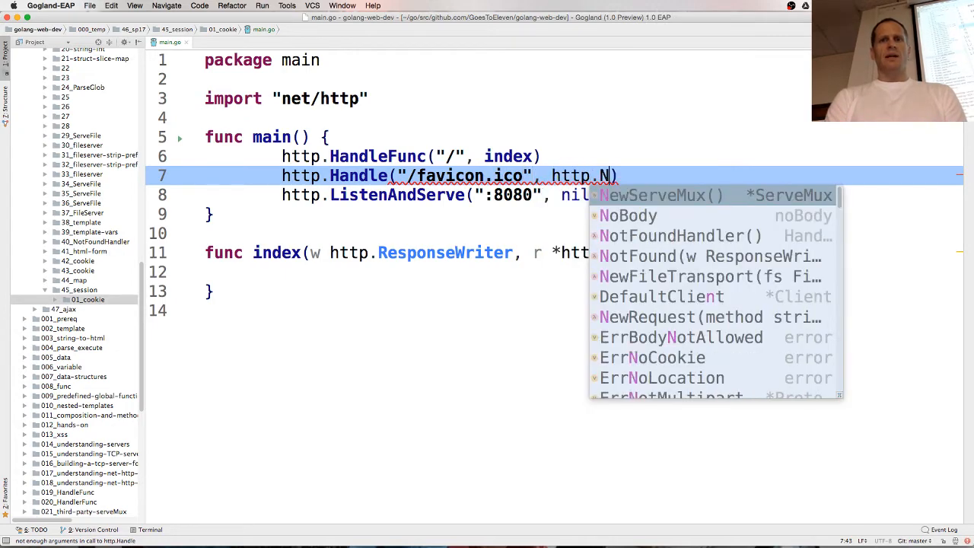
{"action": "left_click", "coordinate": [680, 235]}
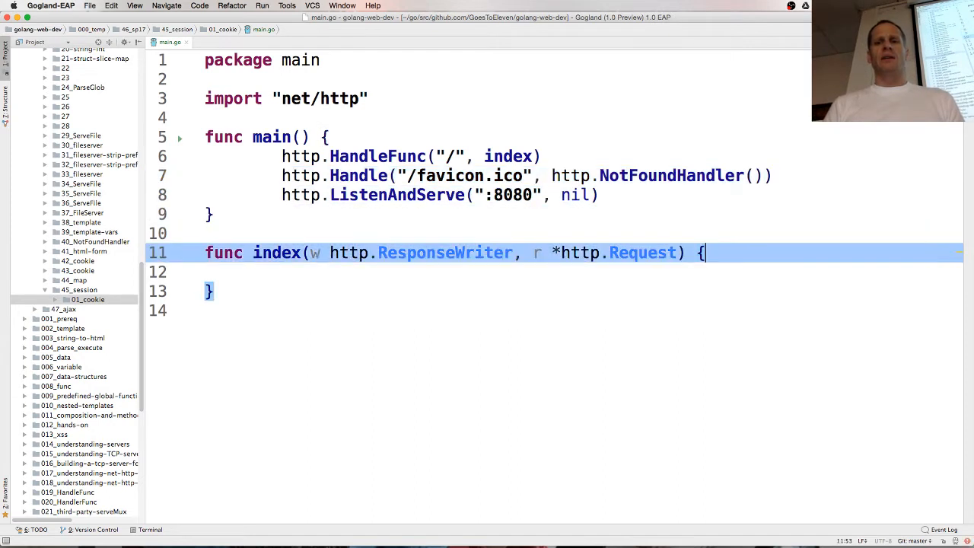
{"action": "key", "text": "down"}
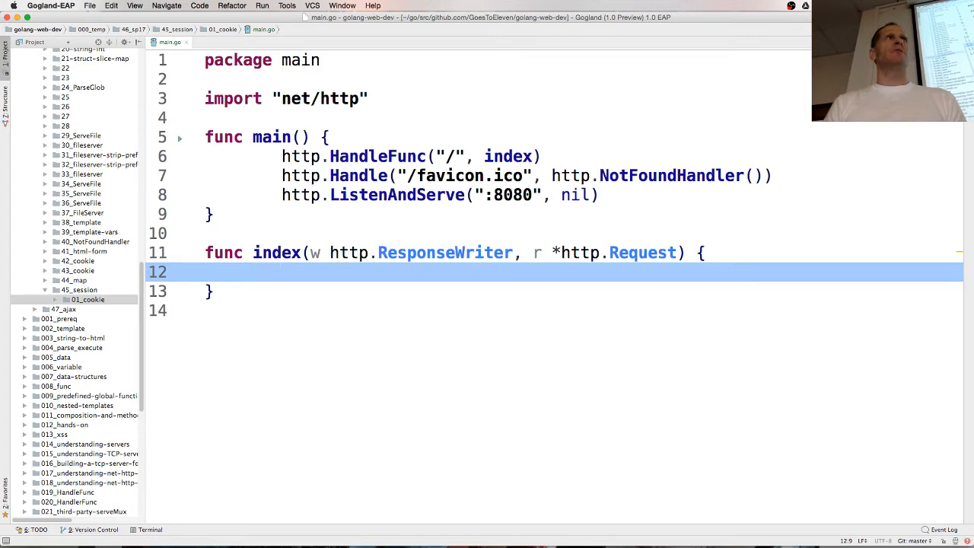
{"action": "left_click", "coordinate": [282, 271]}
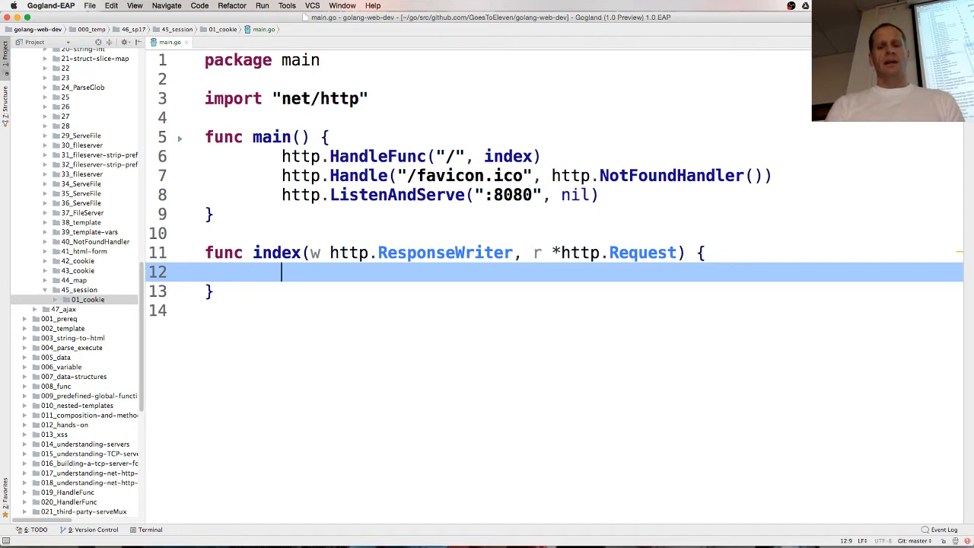
Step: Write cookie, err := r.Cookie("session") followed by an empty if err != nil block
{"action": "type", "text": "cookie, err := r."}
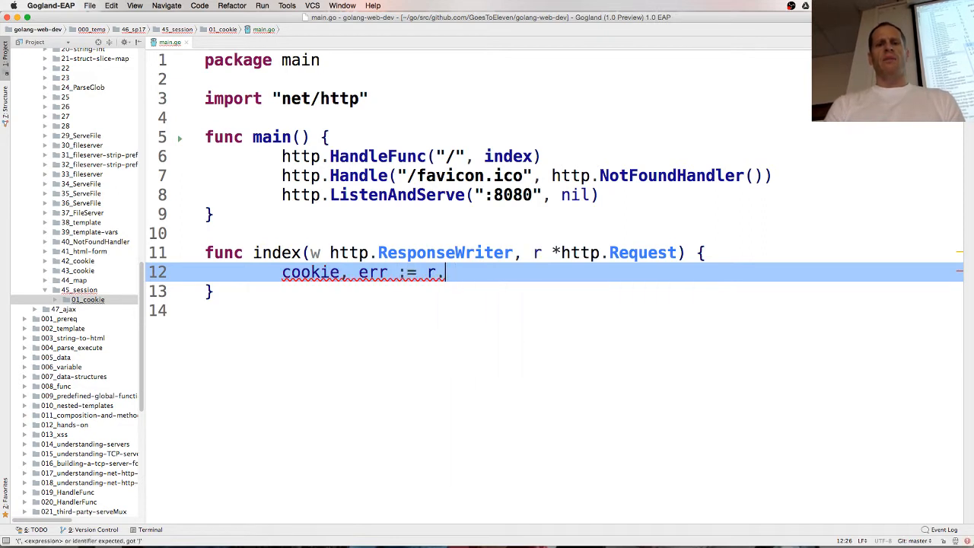
{"action": "type", "text": "Cookie()"}
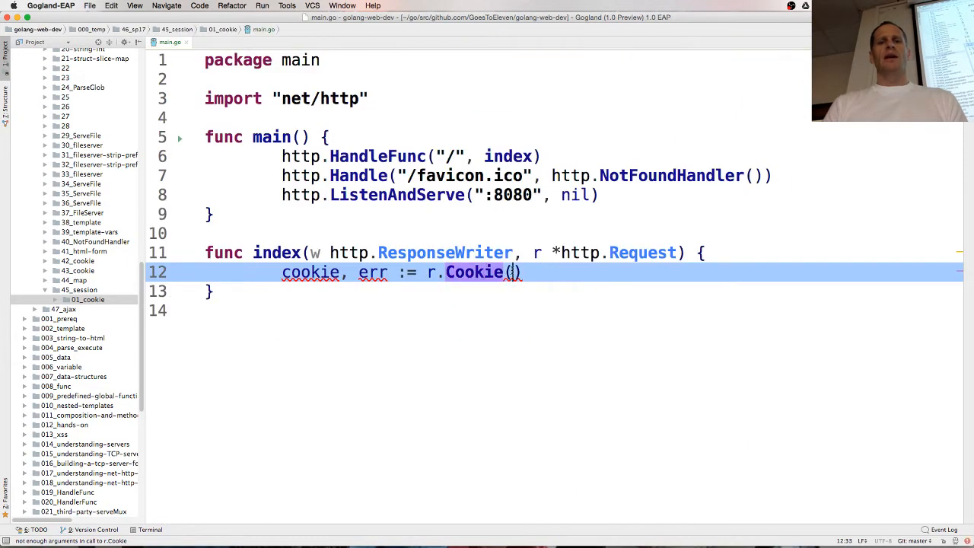
{"action": "type", "text": "\"s\""}
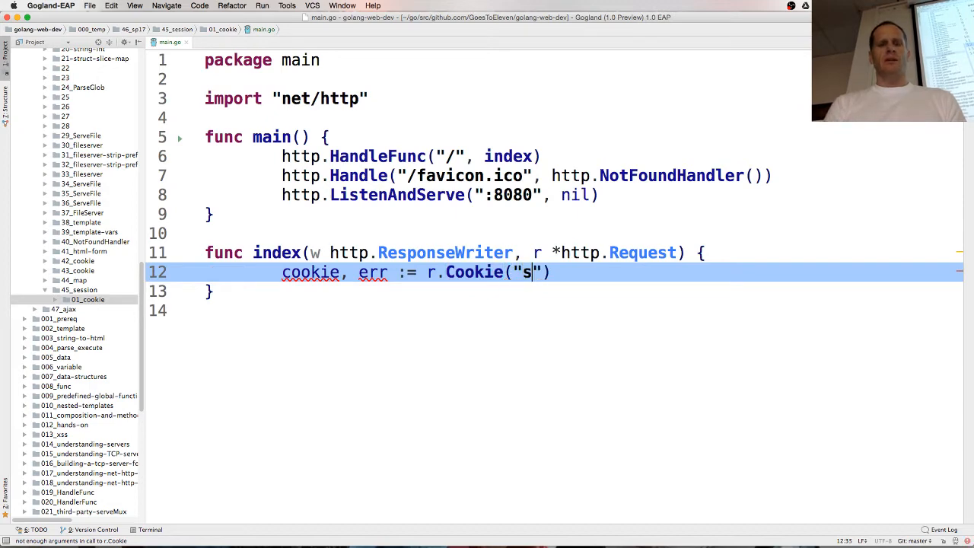
{"action": "type", "text": "ession"}
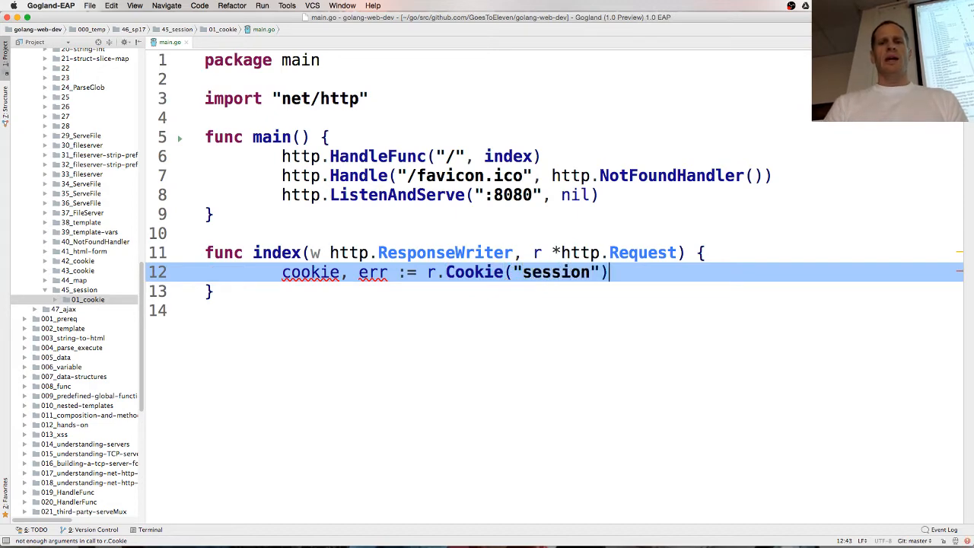
{"action": "type", "text": "if err != nil {"}
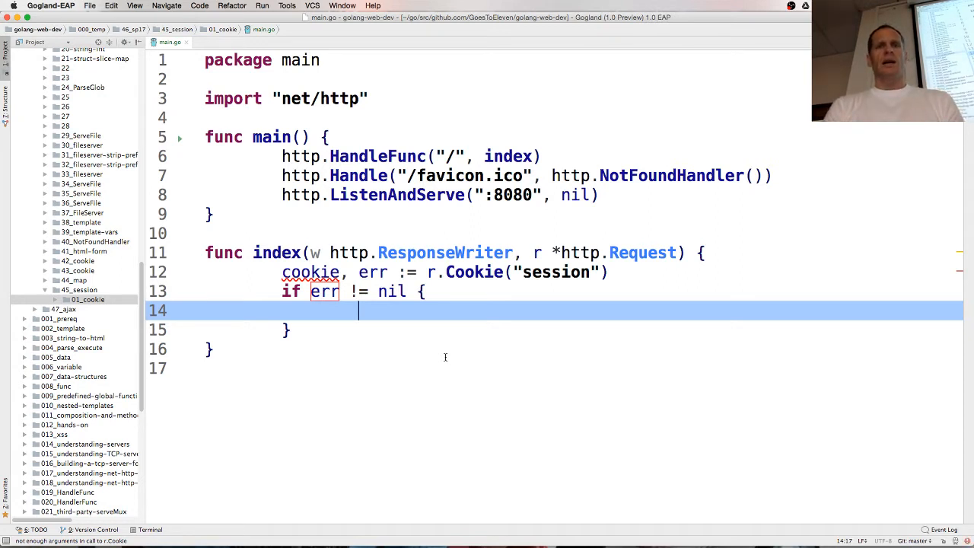
Step: In the error branch, generate id := uuid.New... and start cookie = &http.Cookie{}
{"action": "type", "text": "id := uui"}
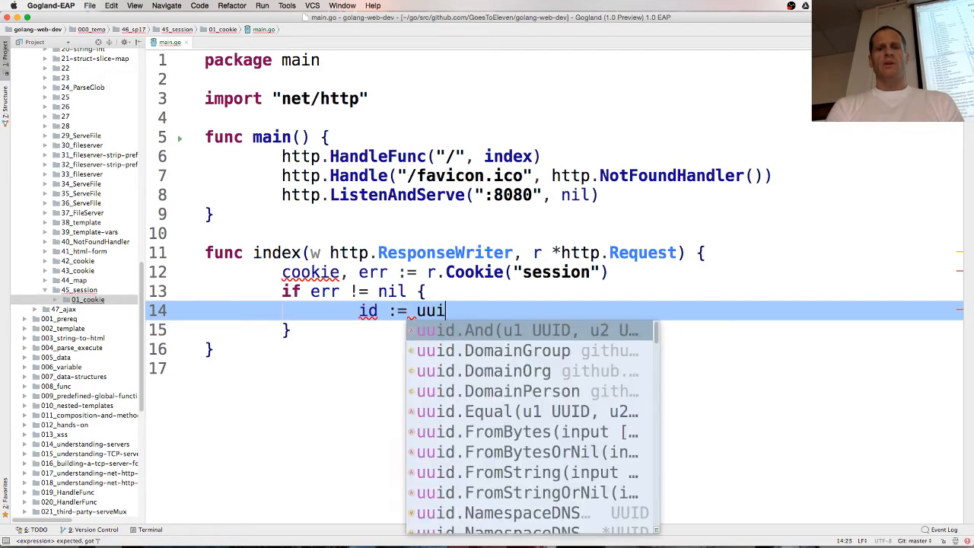
{"action": "type", "text": "d.NewV4("}
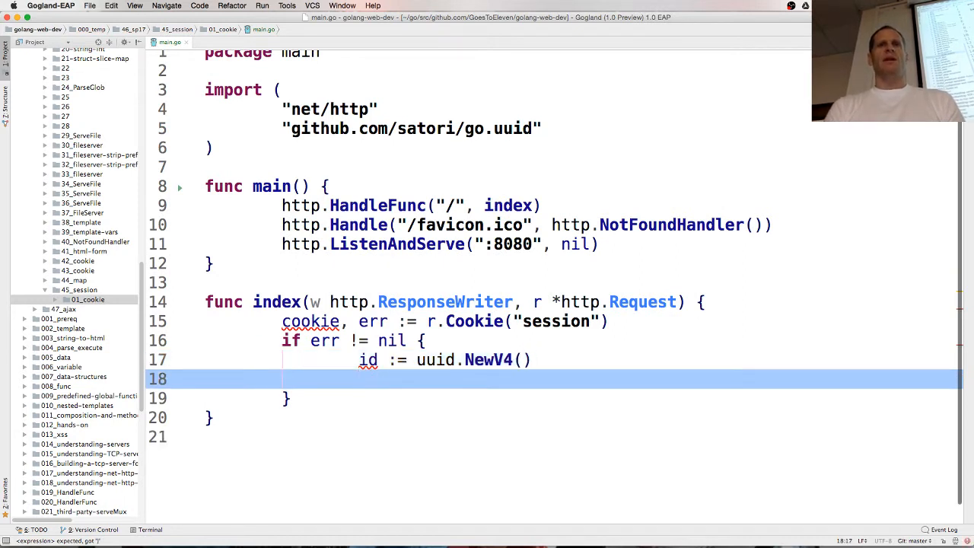
{"action": "type", "text": "cookie :="}
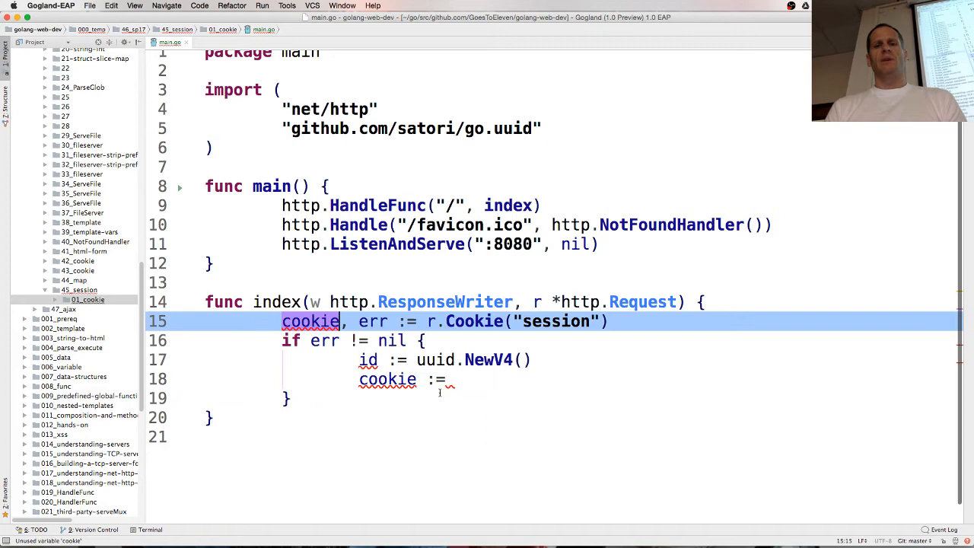
{"action": "left_click", "coordinate": [449, 378]}
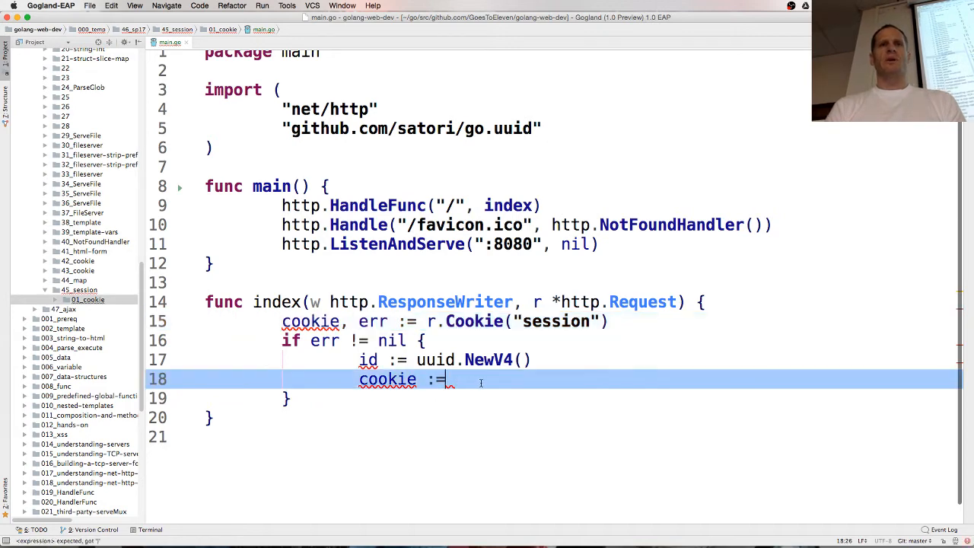
{"action": "type", "text": "&http"}
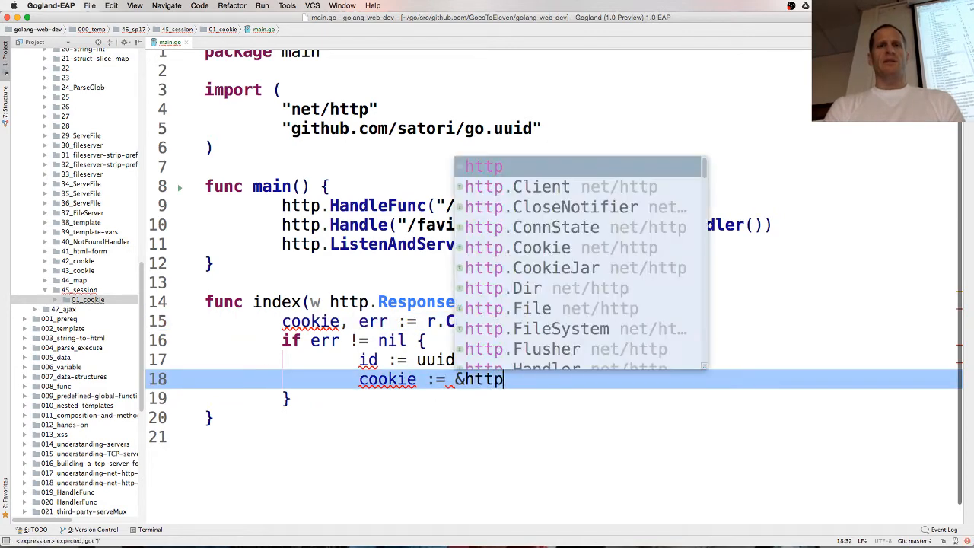
{"action": "type", "text": ".Cookie {"}
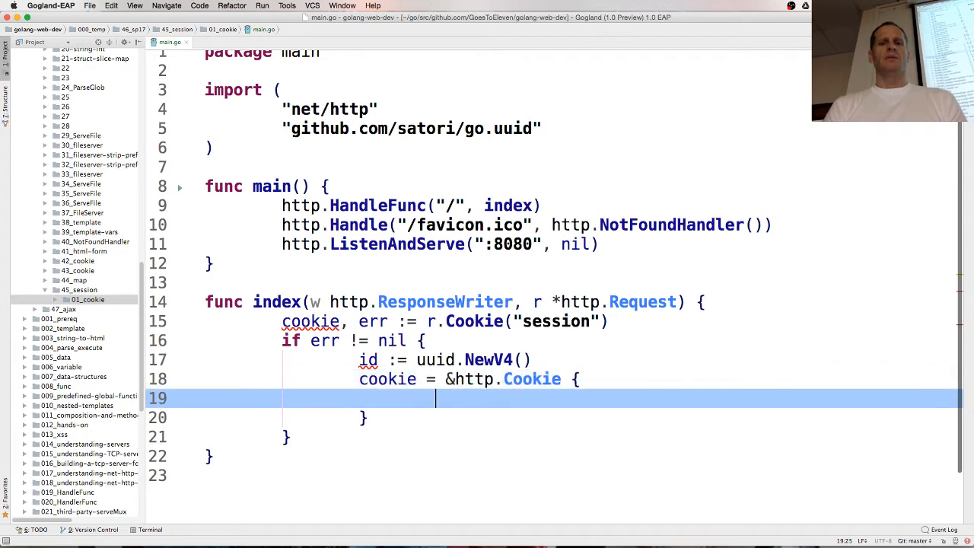
Step: Fill the cookie with Name "session", Value id.String(), HttpOnly true and Path "/"
{"action": "type", "text": "Name:"}
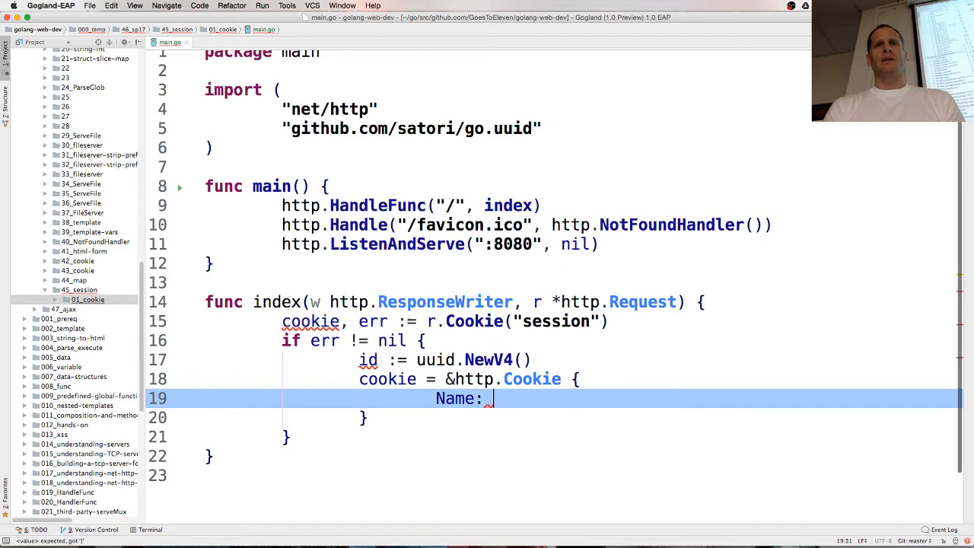
{"action": "type", "text": "\"session\""}
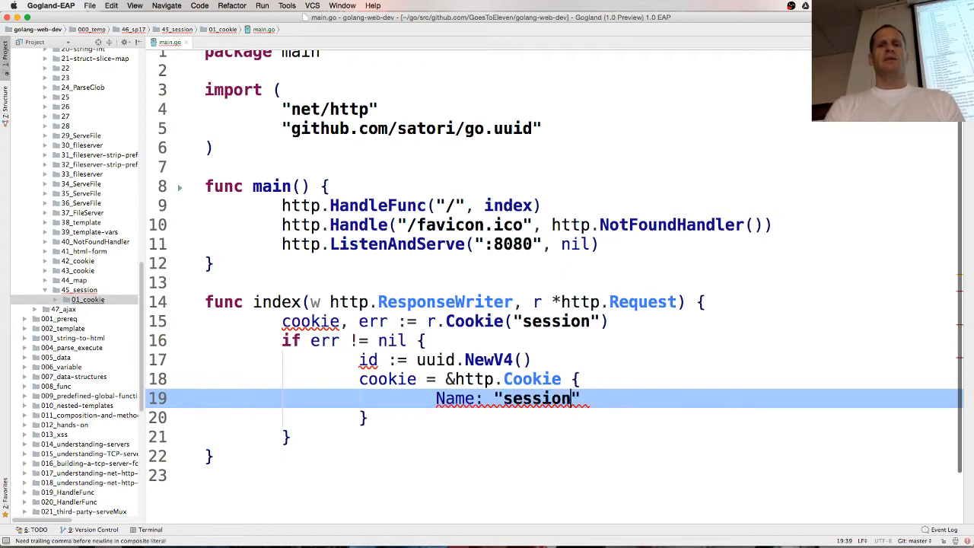
{"action": "type", "text": "Vale"}
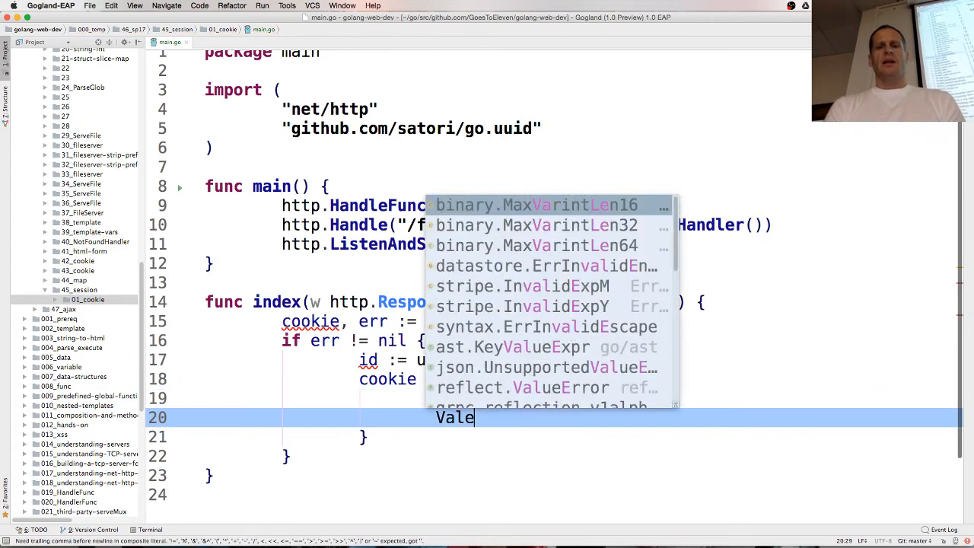
{"action": "type", "text": "Value:"}
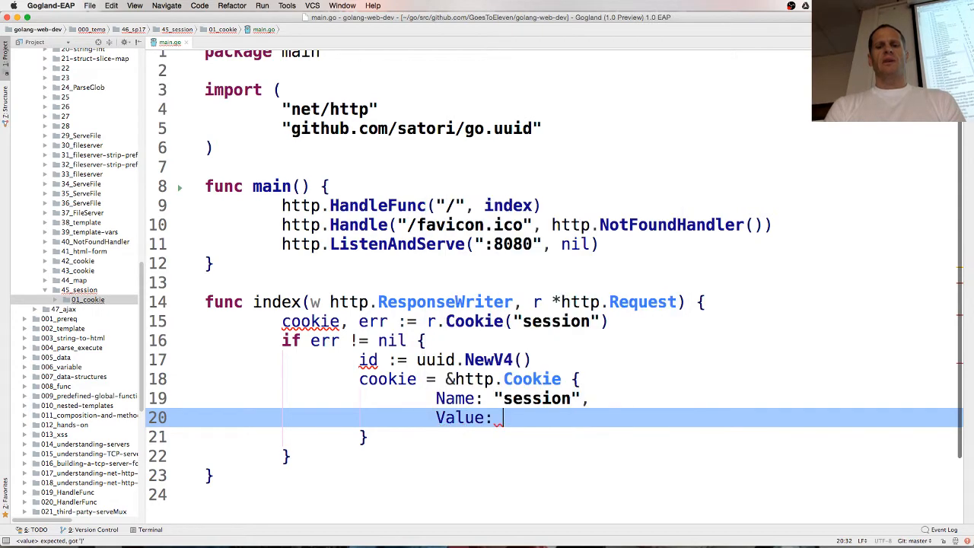
{"action": "type", "text": "id.String("}
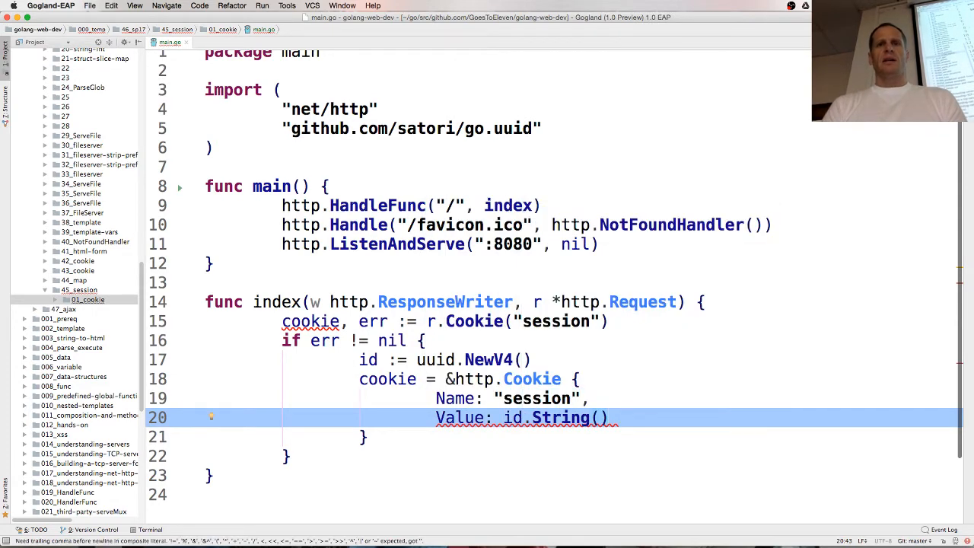
{"action": "type", "text": "http"}
{"action": "type", "text": "Path:"}
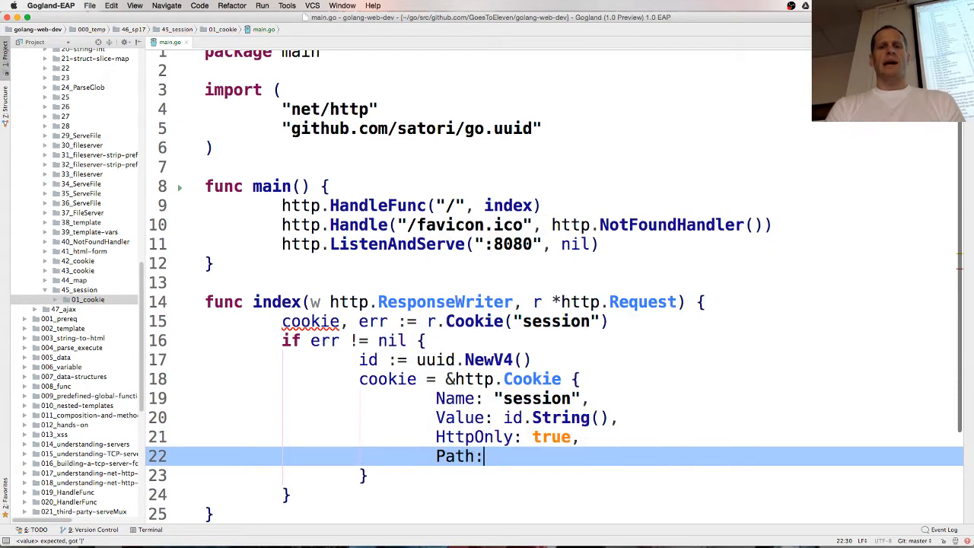
{"action": "type", "text": "\"/\""}
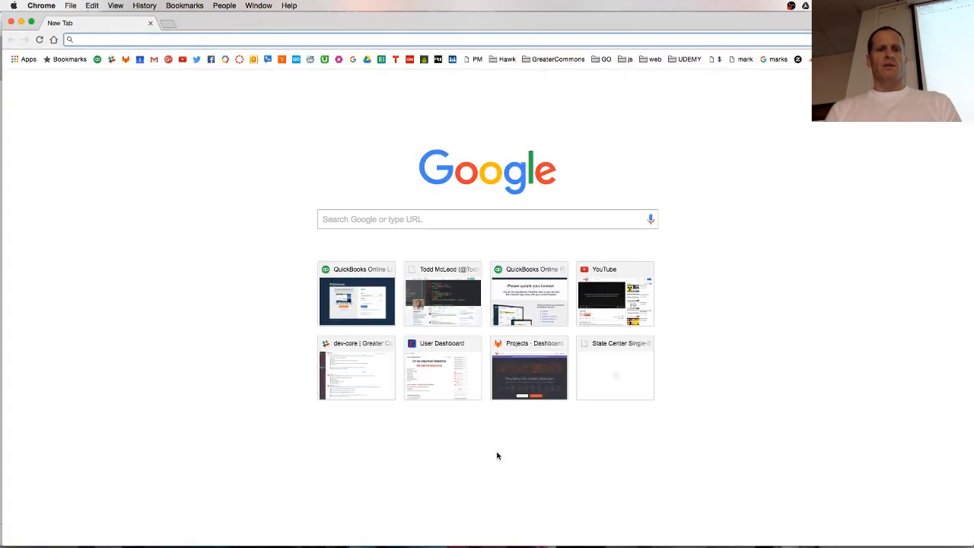
{"action": "type", "text": "godoc.org/net/http"}
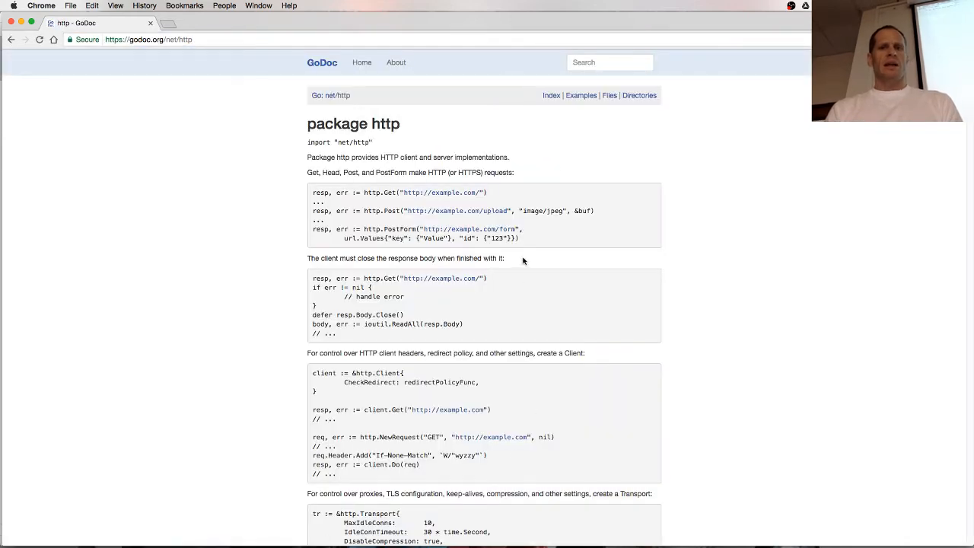
{"action": "left_click", "coordinate": [551, 95]}
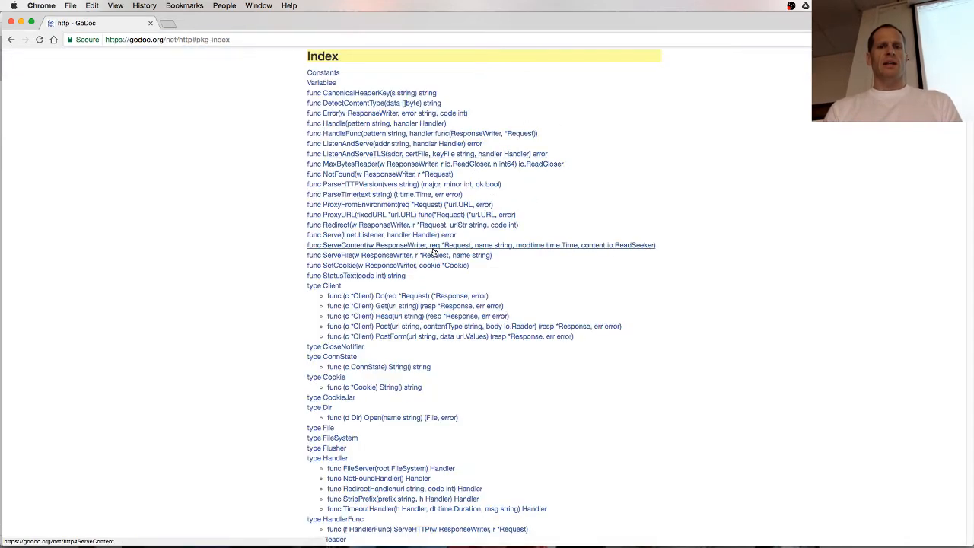
{"action": "left_click", "coordinate": [325, 377]}
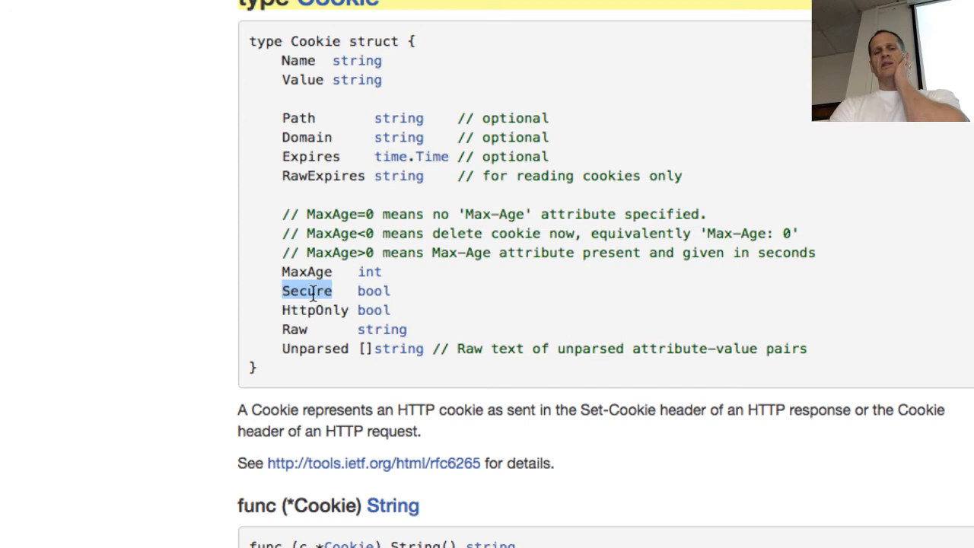
{"action": "mouse_move", "coordinate": [310, 289]}
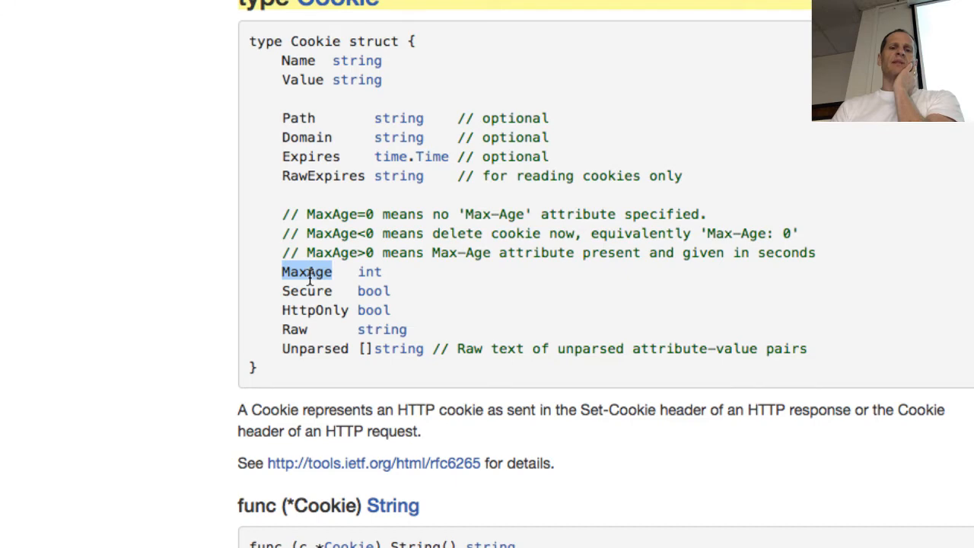
{"action": "scroll", "scroll_direction": "down", "scroll_amount": 3}
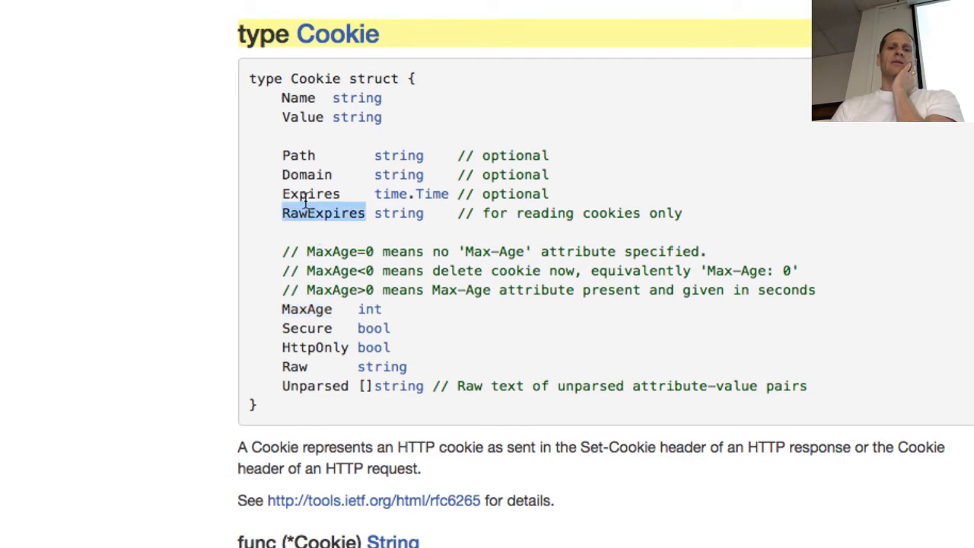
{"action": "double_click", "coordinate": [311, 193]}
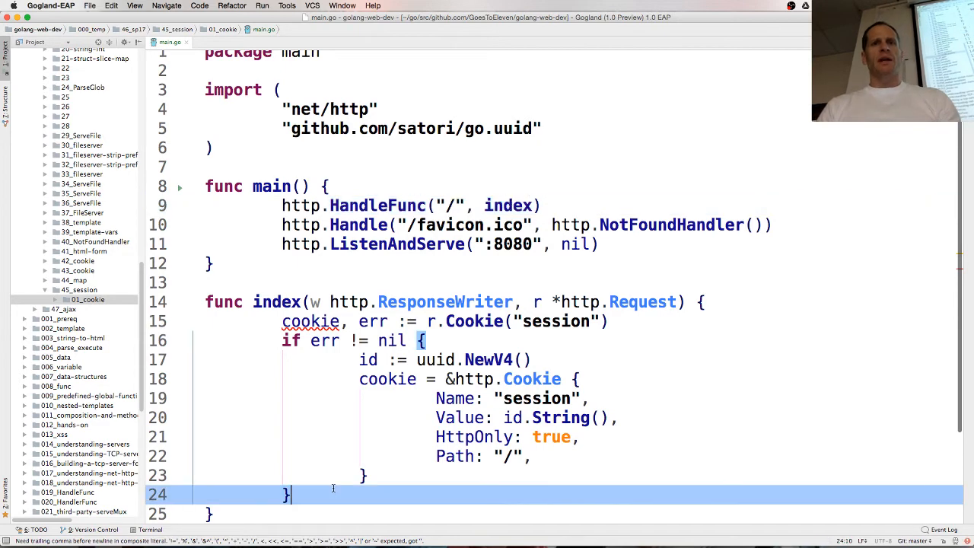
Step: End index with fmt.Println(cookie) and fmt.Fprint(w, cookie), auto-importing fmt
{"action": "type", "text": "fmt.Println("}
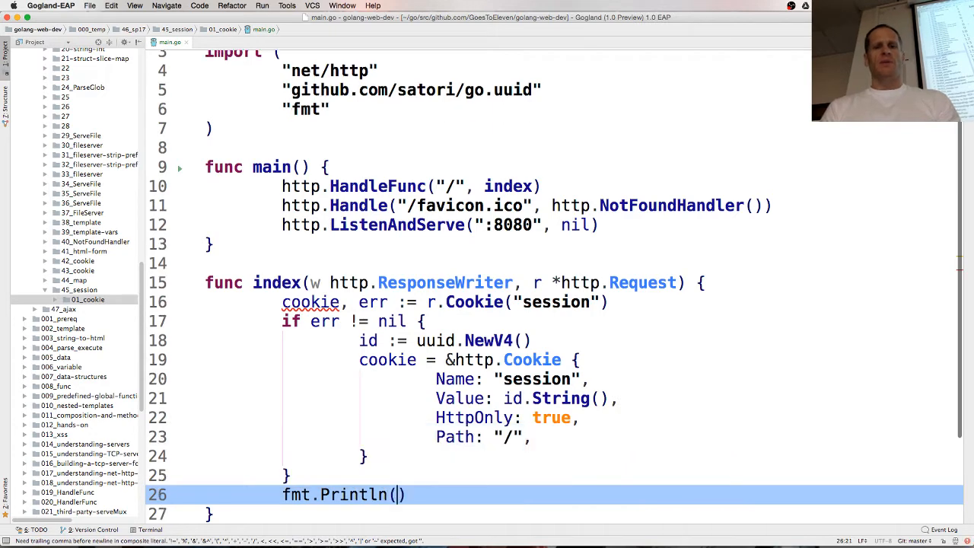
{"action": "type", "text": "cookie"}
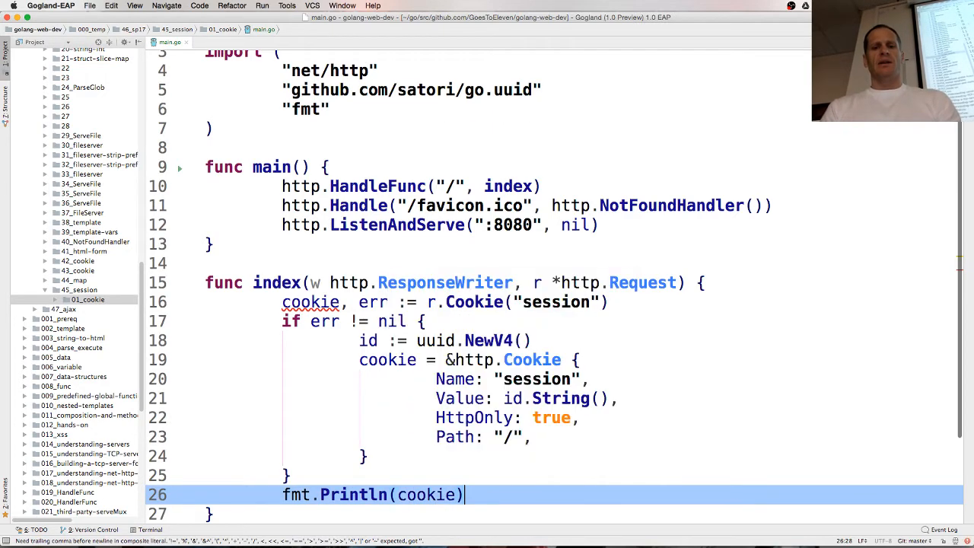
{"action": "key", "text": "enter"}
{"action": "type", "text": "fmt.Fprint(w, "}
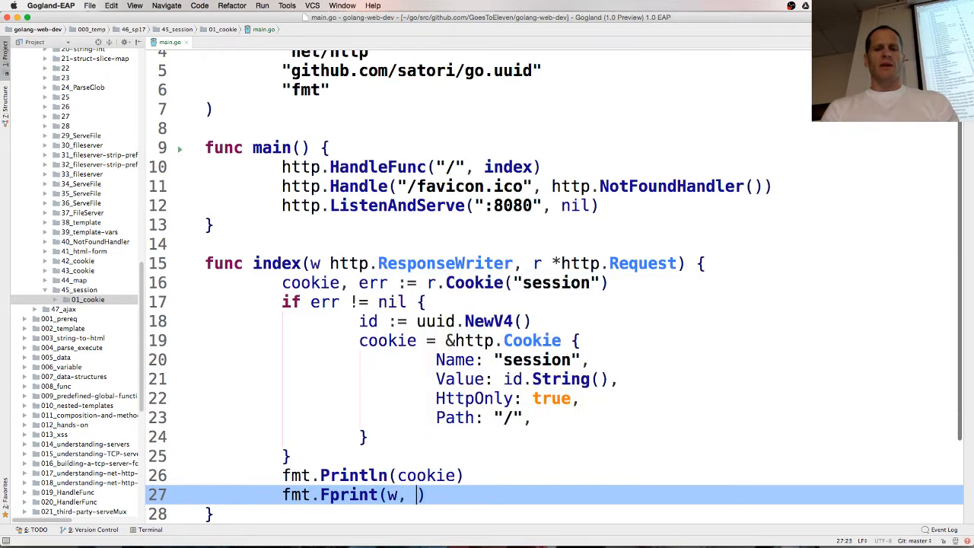
{"action": "type", "text": "cookie"}
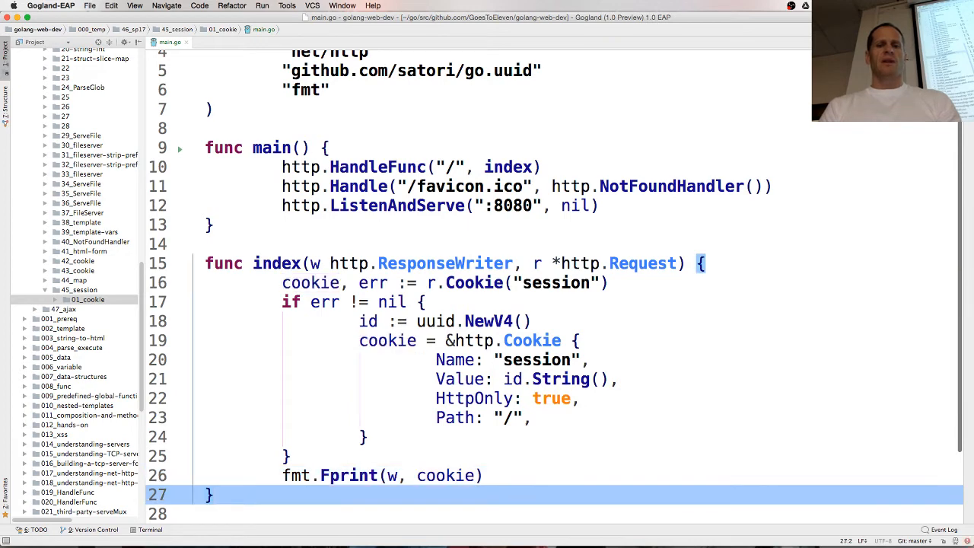
{"action": "type", "text": "fmt.Println(cookie)"}
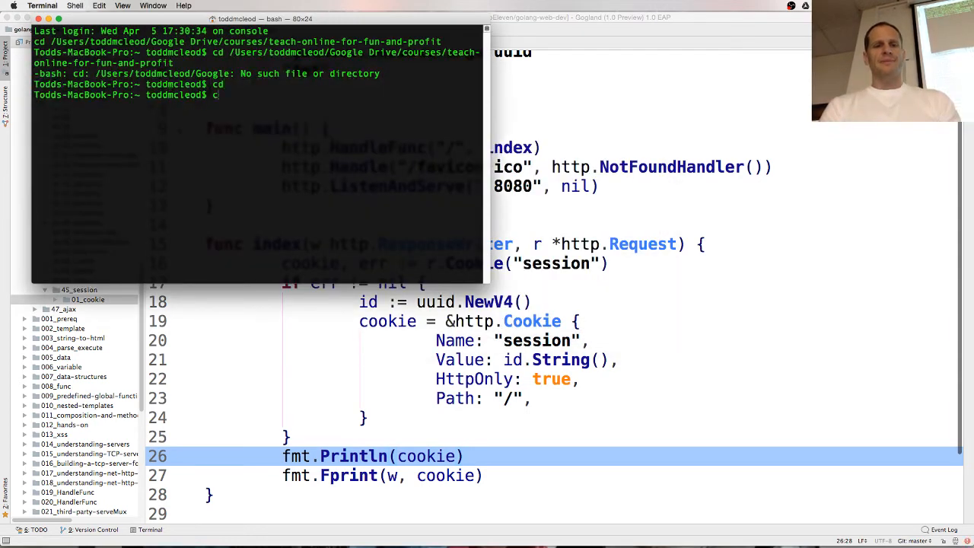
Step: cd into go/src/github.com/GoesToEleven/golang-web-dev/000_temp/45_pagination/
{"action": "type", "text": "go"}
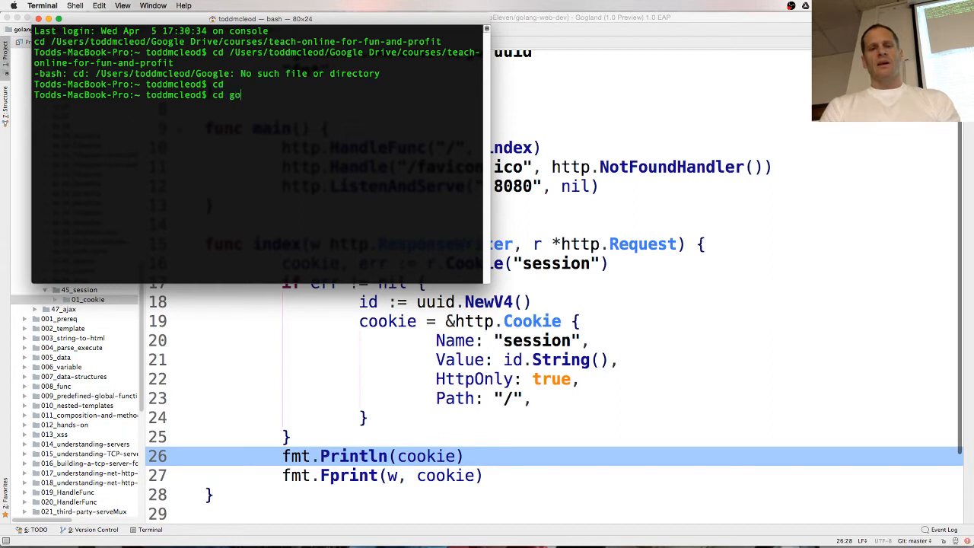
{"action": "type", "text": "/src/github.com/GoesToEleven/golang-web-dev/"}
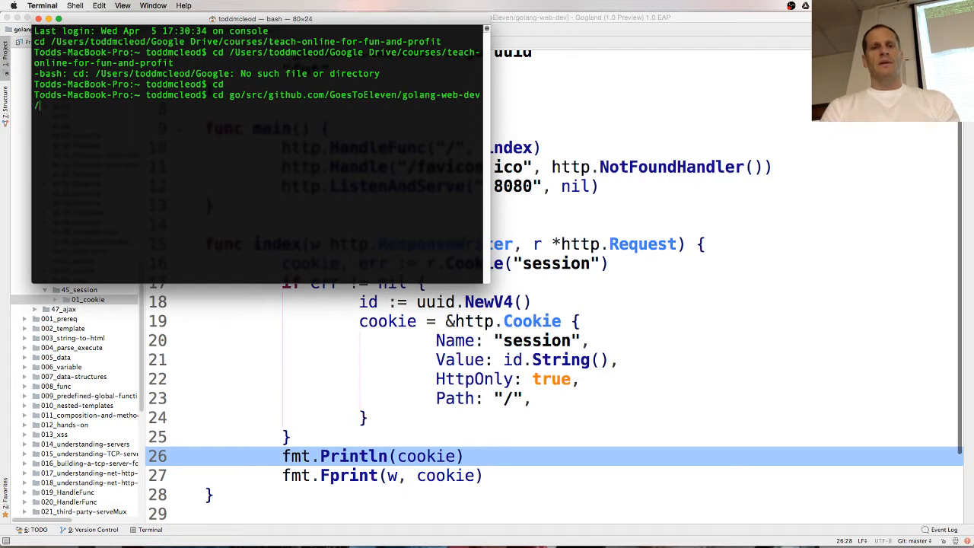
{"action": "type", "text": "ooo"}
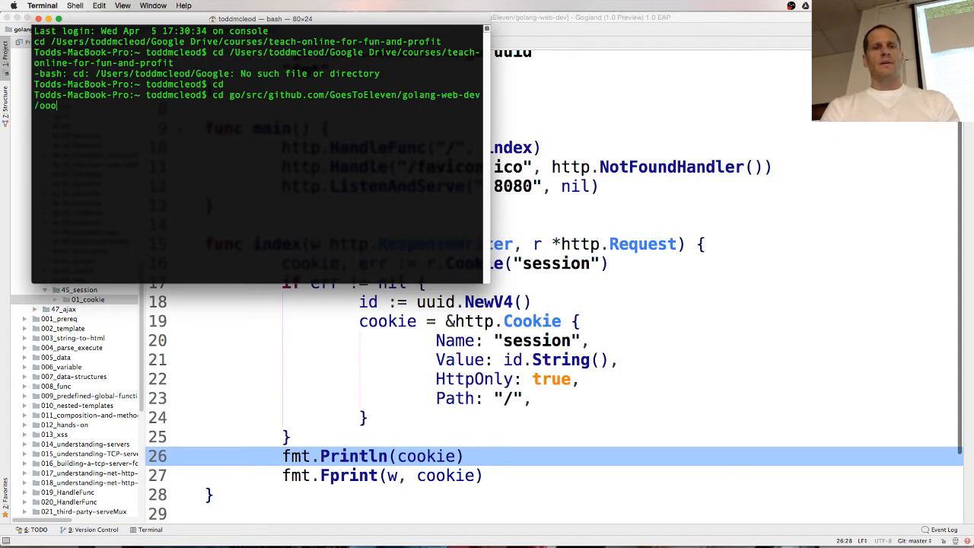
{"action": "type", "text": "000_temp/"}
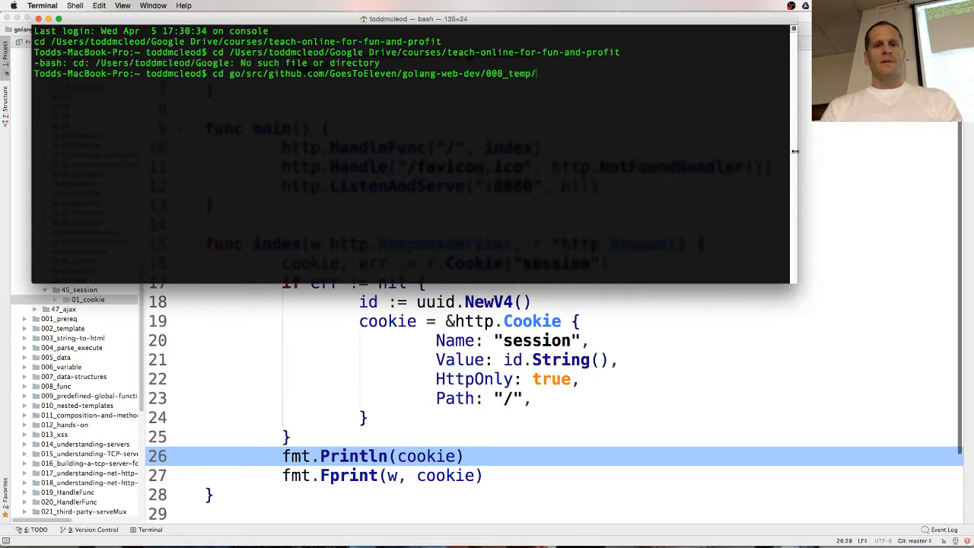
{"action": "type", "text": "45_pagination/"}
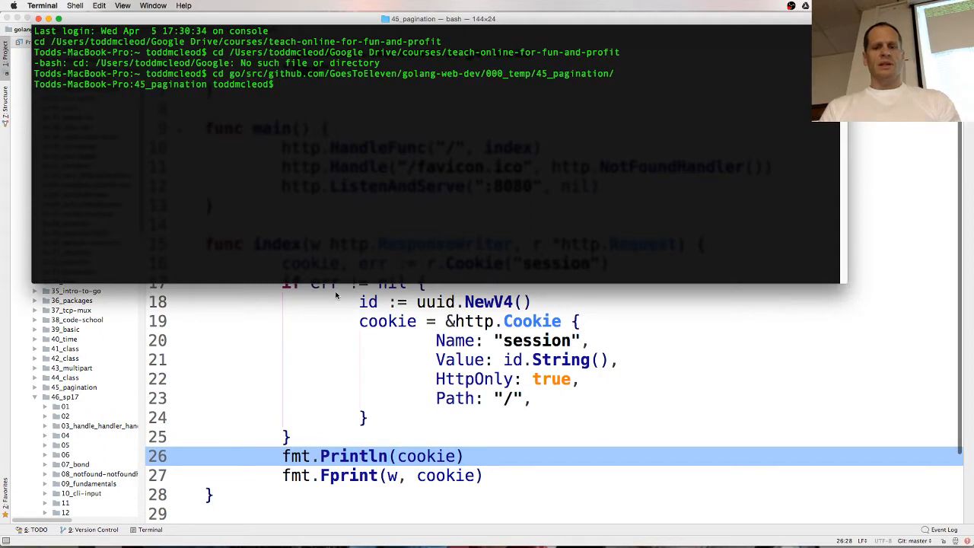
Step: cd ../46_sp17/45_session/ to reach the session folder
{"action": "type", "text": "cd ../46_sp17/"}
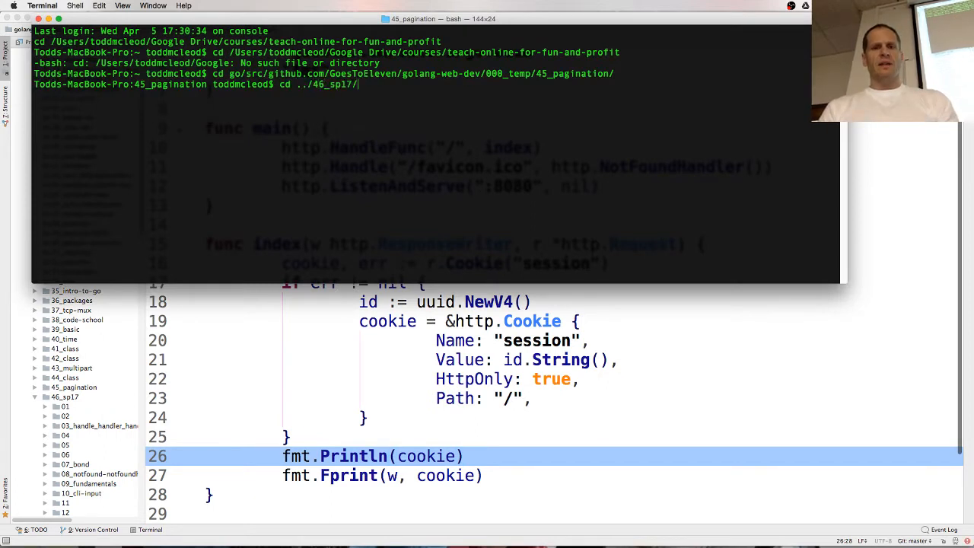
{"action": "type", "text": "45_session/"}
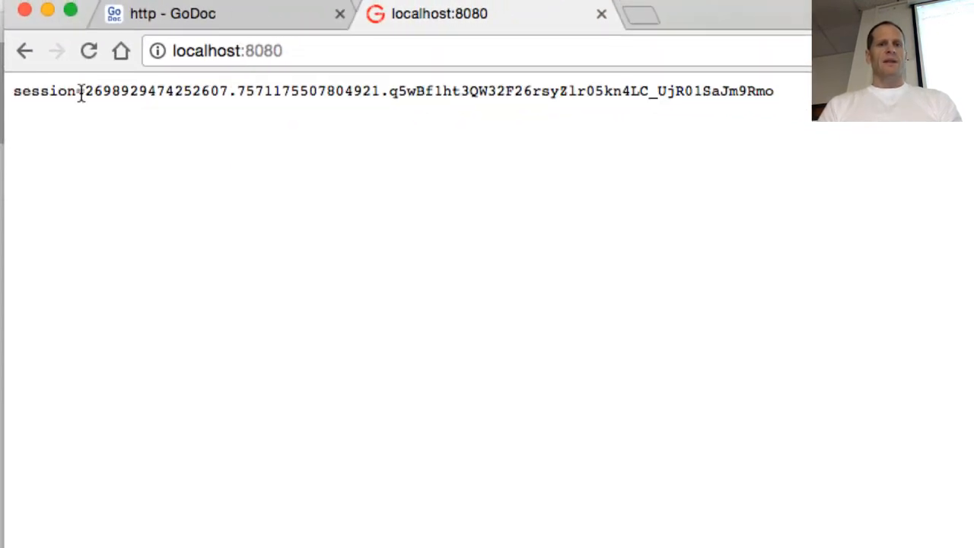
Step: Select the cookie text on the page, then view localhost:8080 cookies in DevTools Application and act on the mysess cookie
{"action": "left_click_drag", "start_coordinate": [86, 91], "coordinate": [569, 91]}
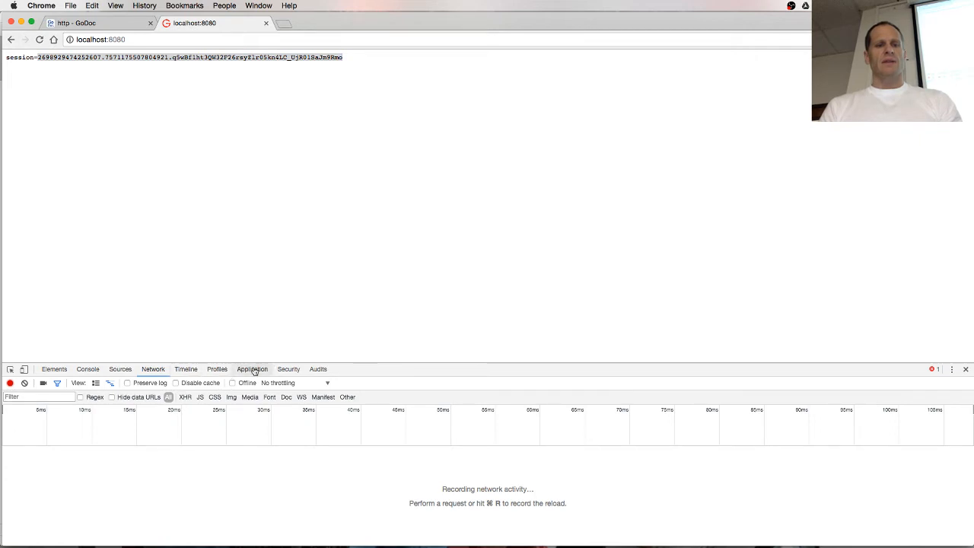
{"action": "left_click", "coordinate": [252, 369]}
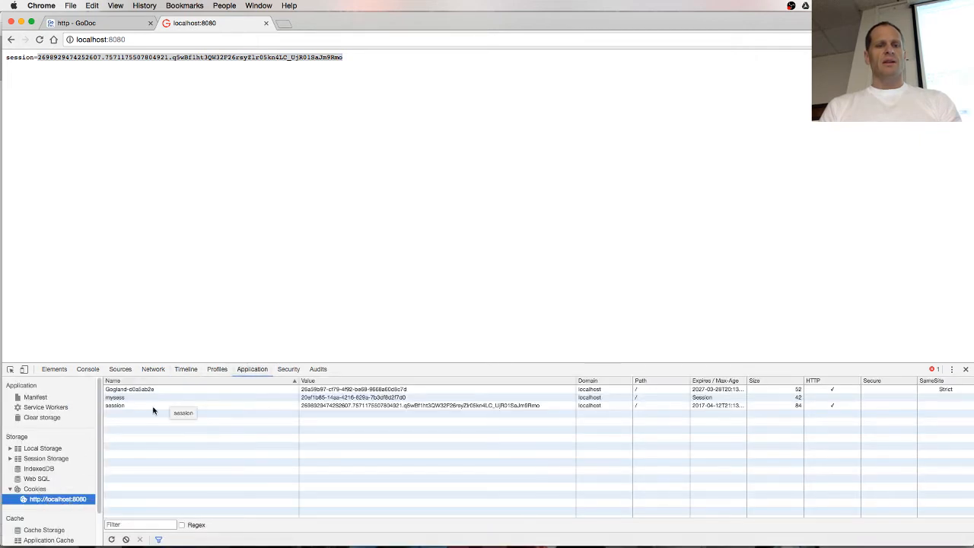
{"action": "mouse_move", "coordinate": [132, 405]}
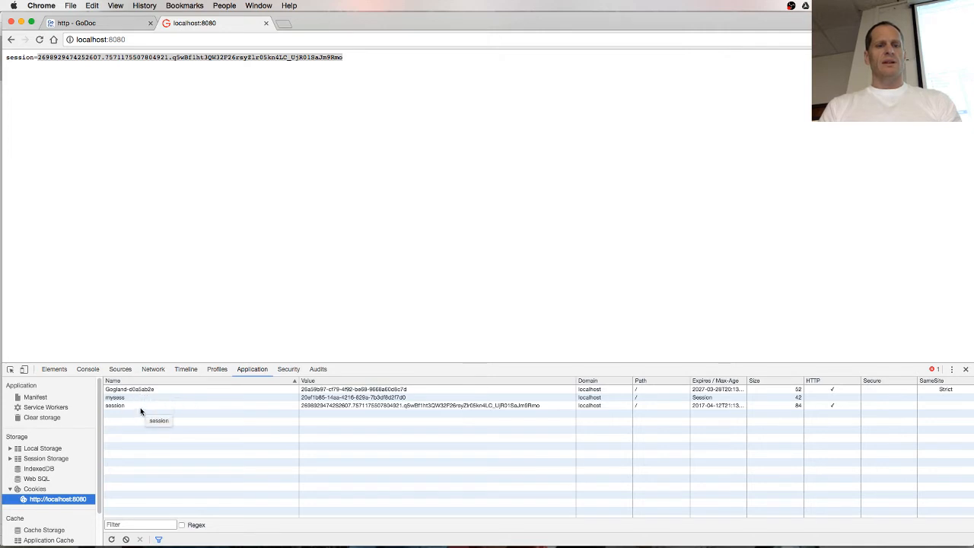
{"action": "left_click", "coordinate": [140, 405]}
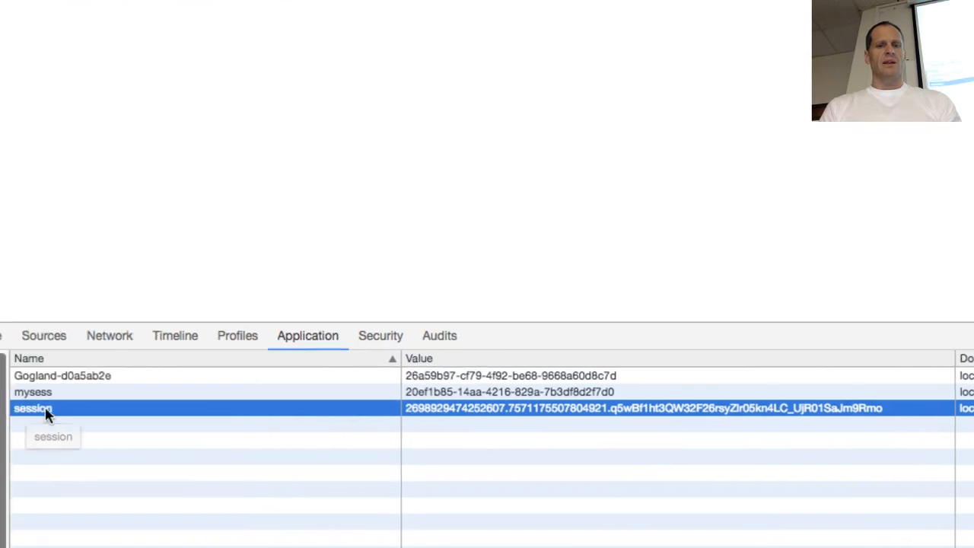
{"action": "right_click", "coordinate": [438, 392]}
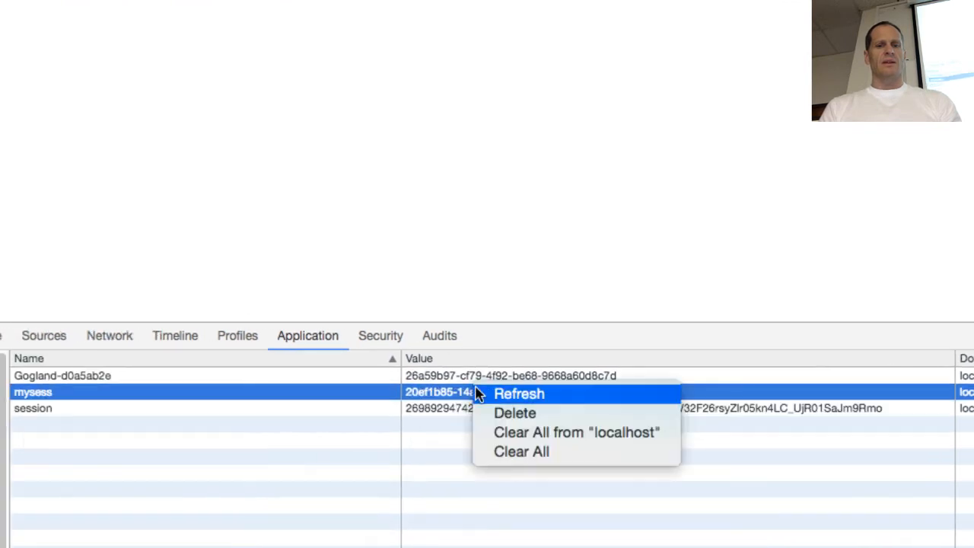
{"action": "left_click", "coordinate": [521, 451]}
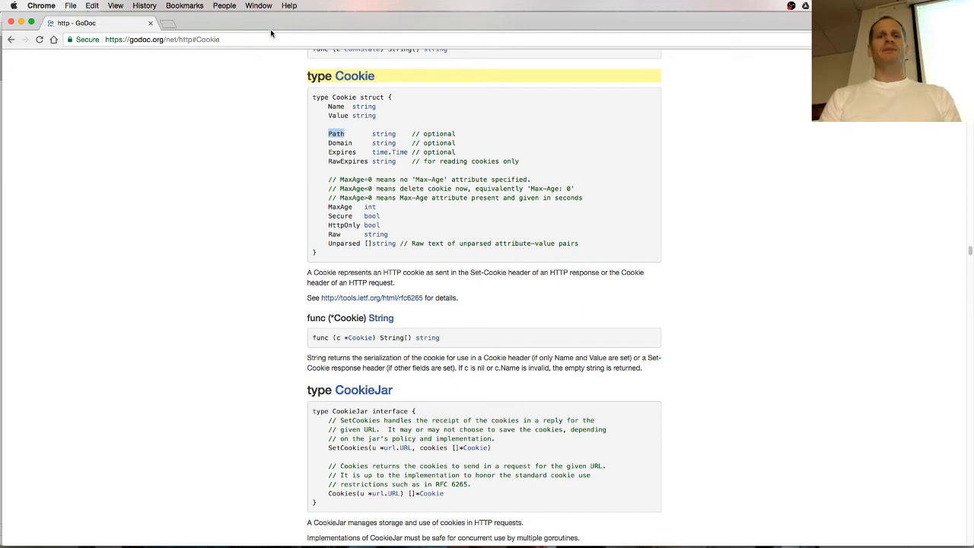
{"action": "mouse_move", "coordinate": [731, 156]}
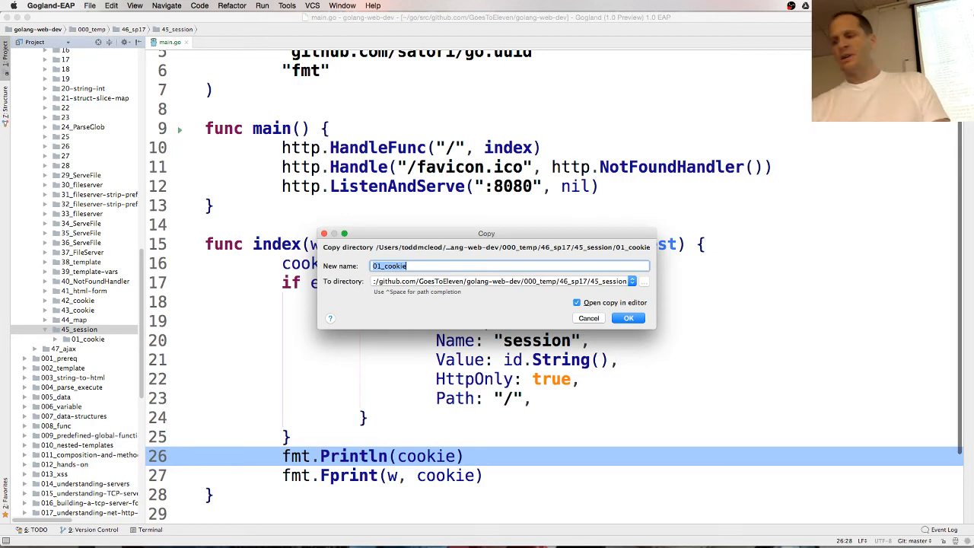
Step: Copy the 01_cookie folder as 02_session and confirm the Copy dialog
{"action": "type", "text": "02_"}
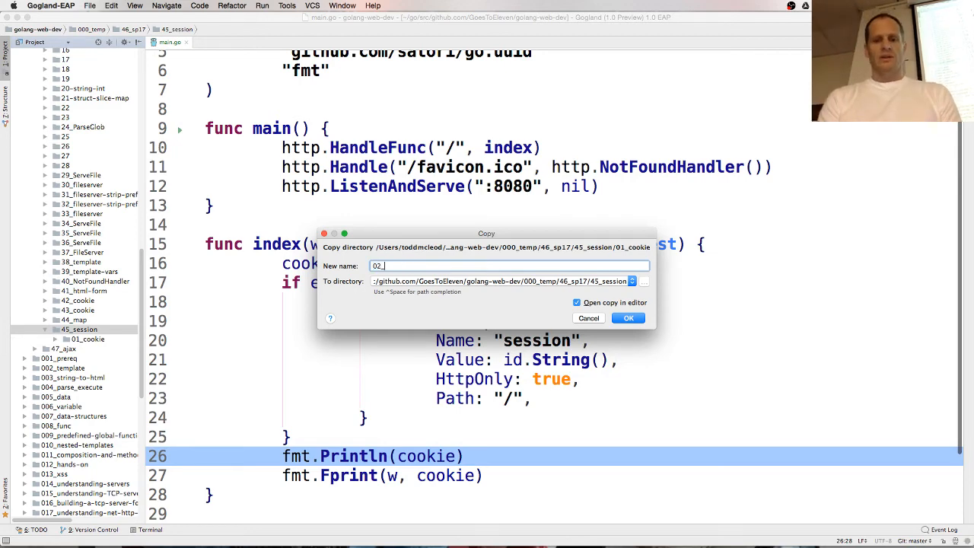
{"action": "left_click", "coordinate": [627, 317]}
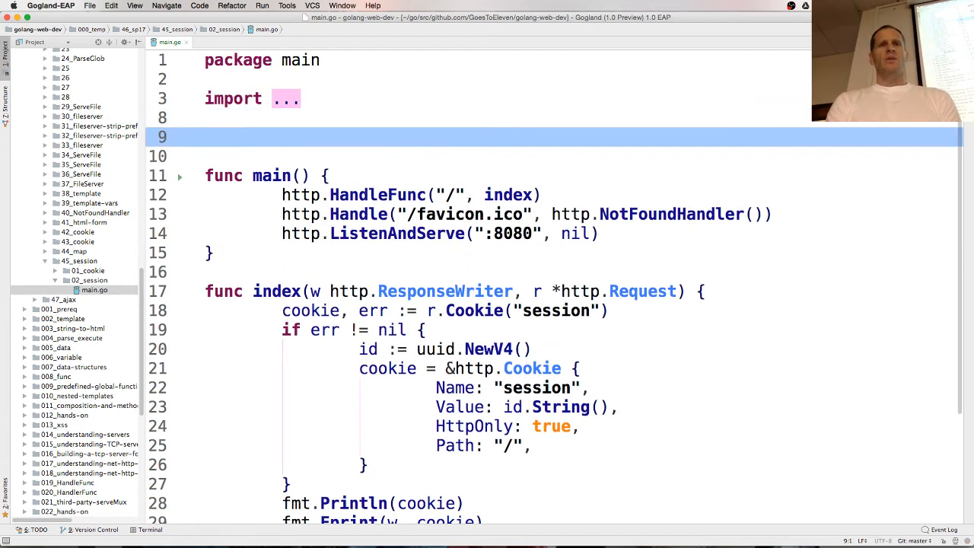
Step: Declare type user struct with UserName, First and Last string fields
{"action": "type", "text": "type user struct {"}
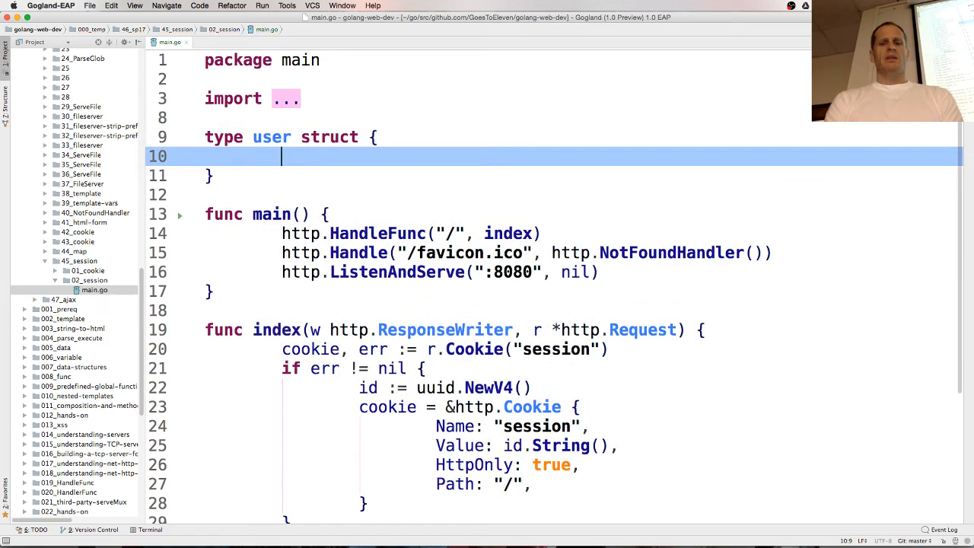
{"action": "type", "text": "UserName string"}
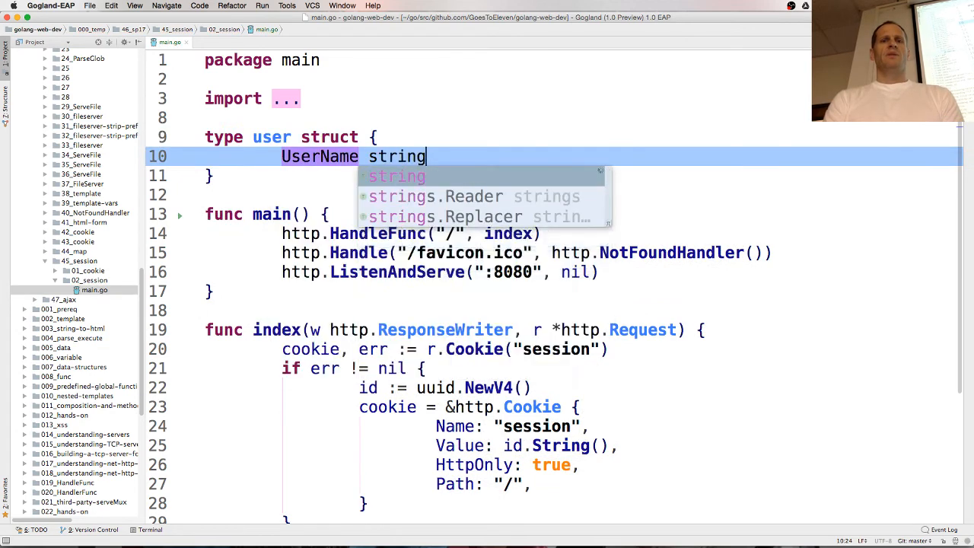
{"action": "type", "text": "F"}
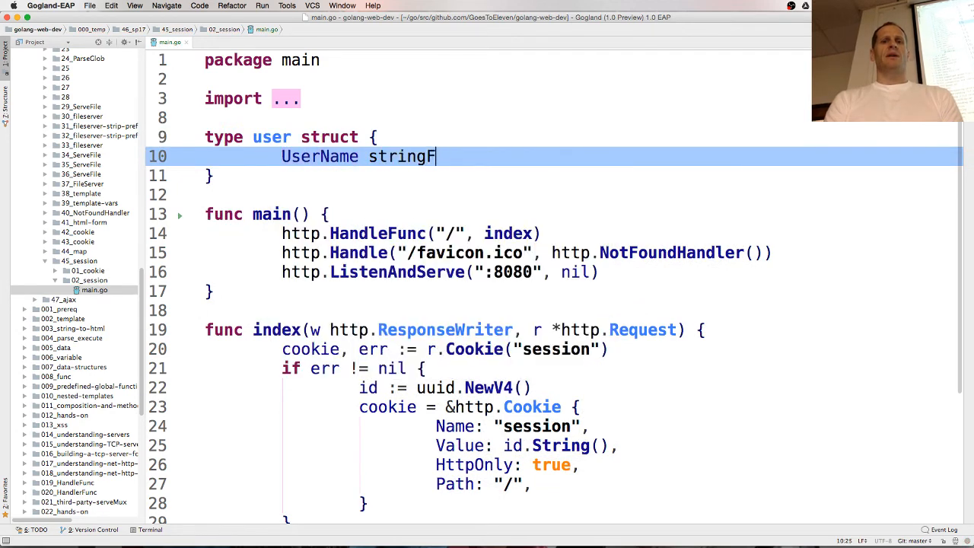
{"action": "type", "text": "irst string"}
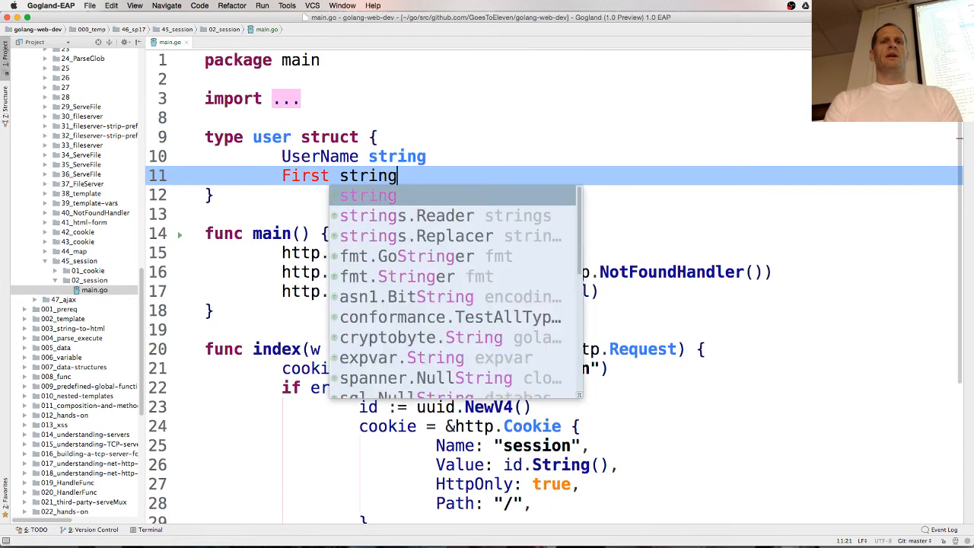
{"action": "key", "text": "Escape"}
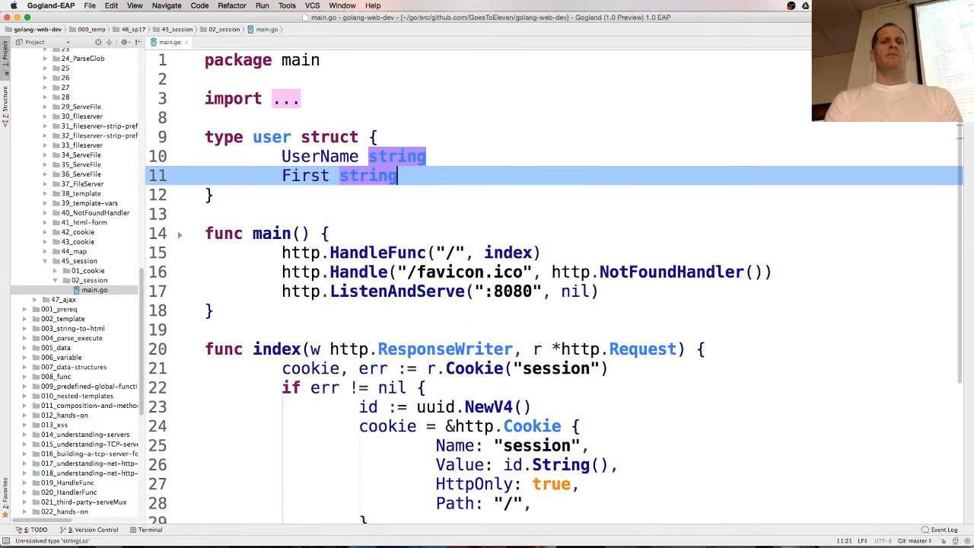
{"action": "type", "text": "Last string"}
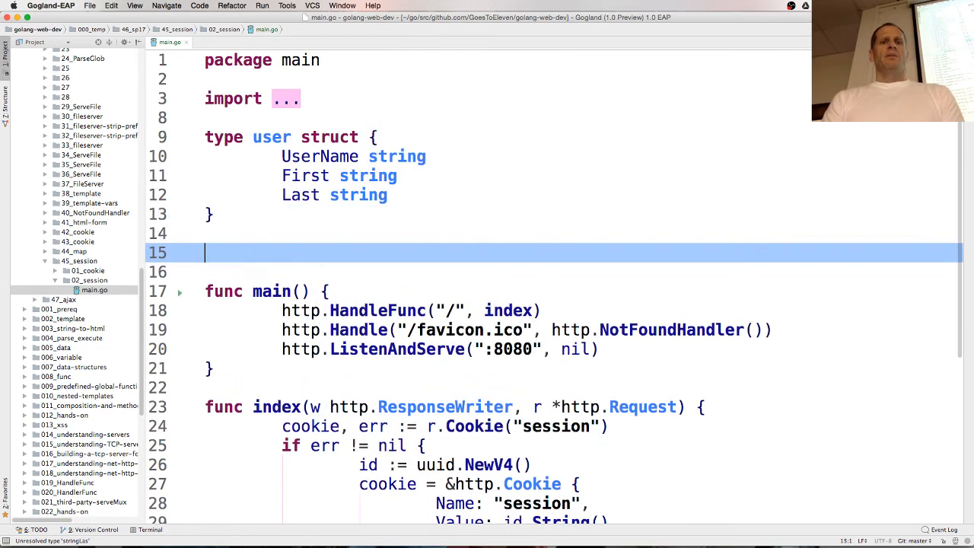
Step: Declare var tpl *template.Template and dbUsers = map[string]user{}
{"action": "type", "text": "var tpl"}
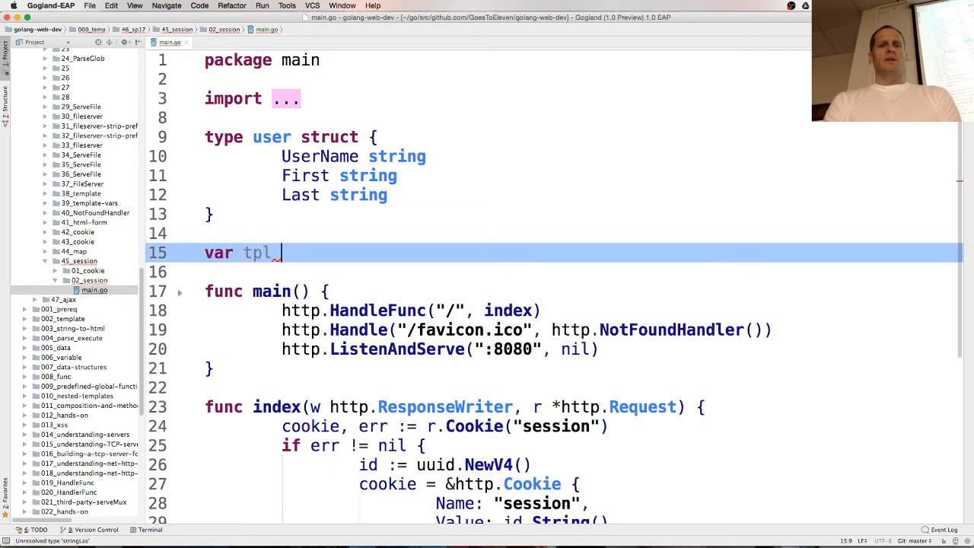
{"action": "type", "text": "*templae.Te"}
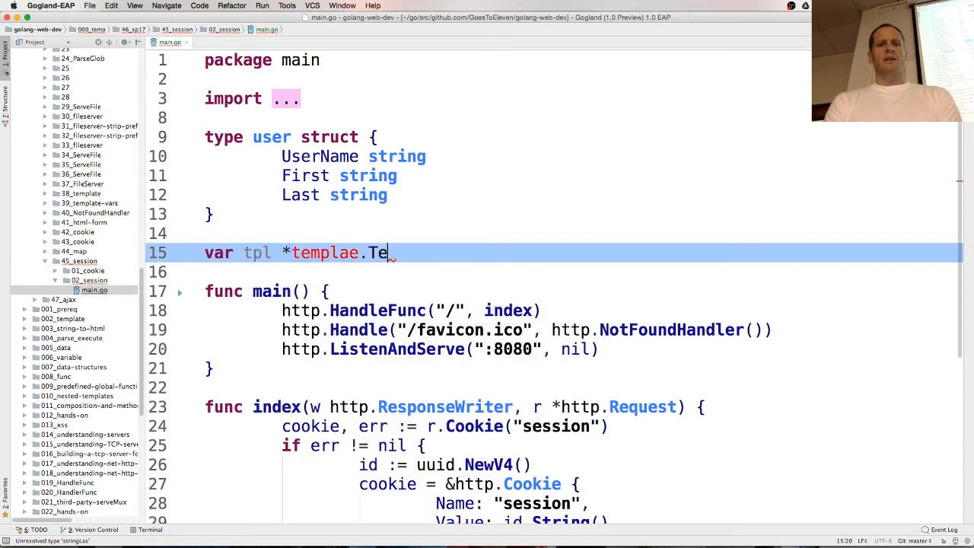
{"action": "type", "text": "mplate"}
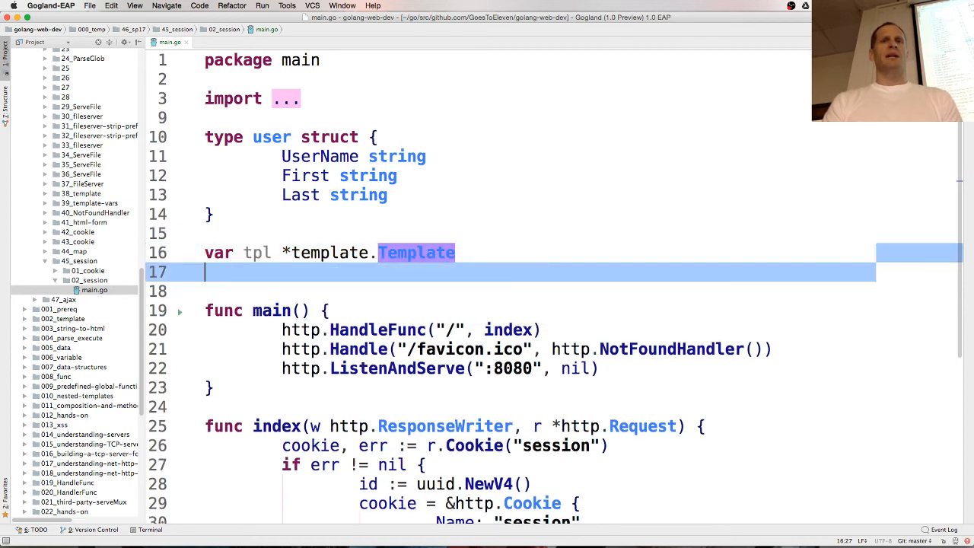
{"action": "type", "text": "var db"}
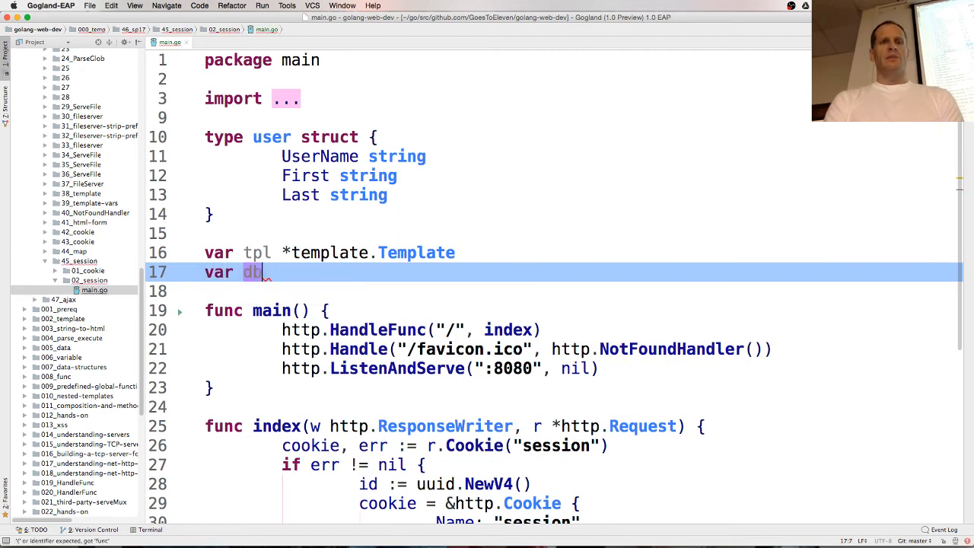
{"action": "type", "text": "Users = ma"}
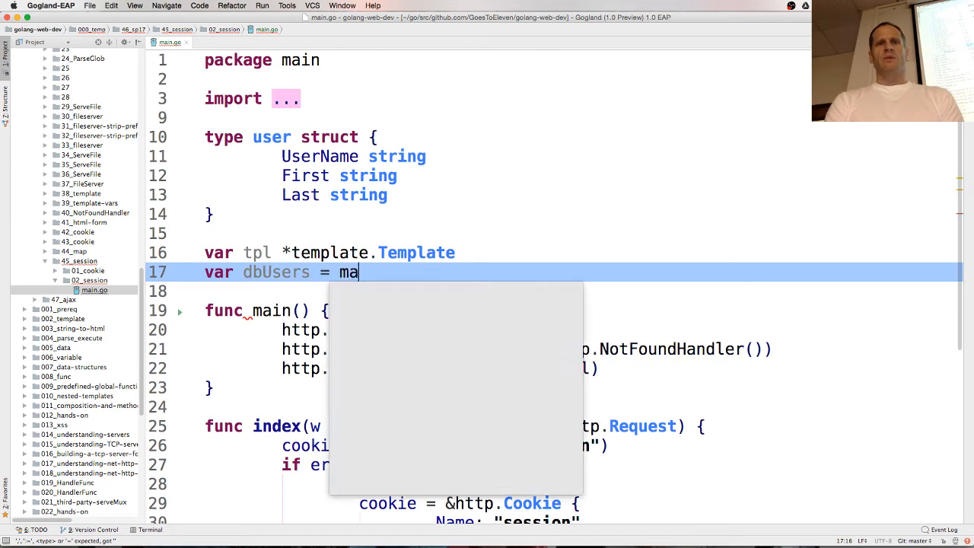
{"action": "type", "text": "p[string]"}
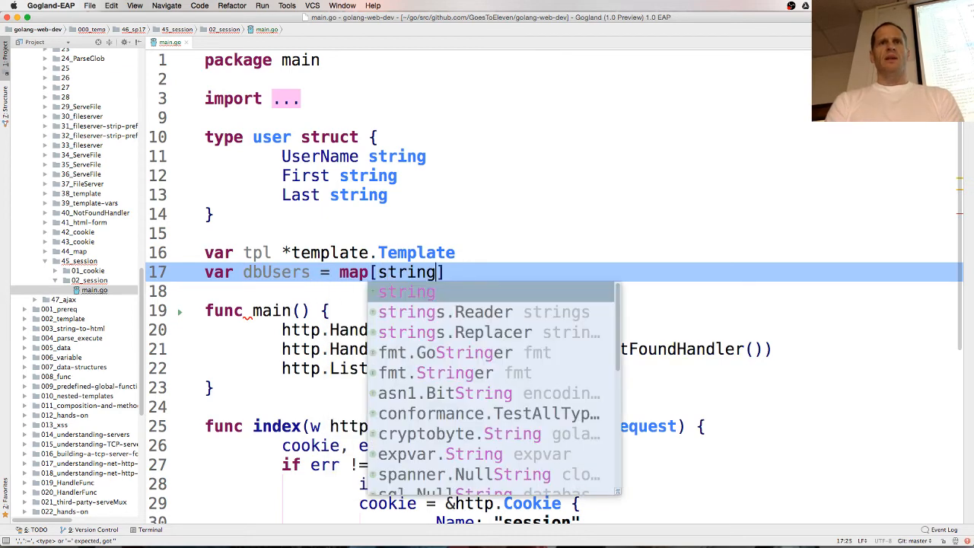
{"action": "type", "text": "user"}
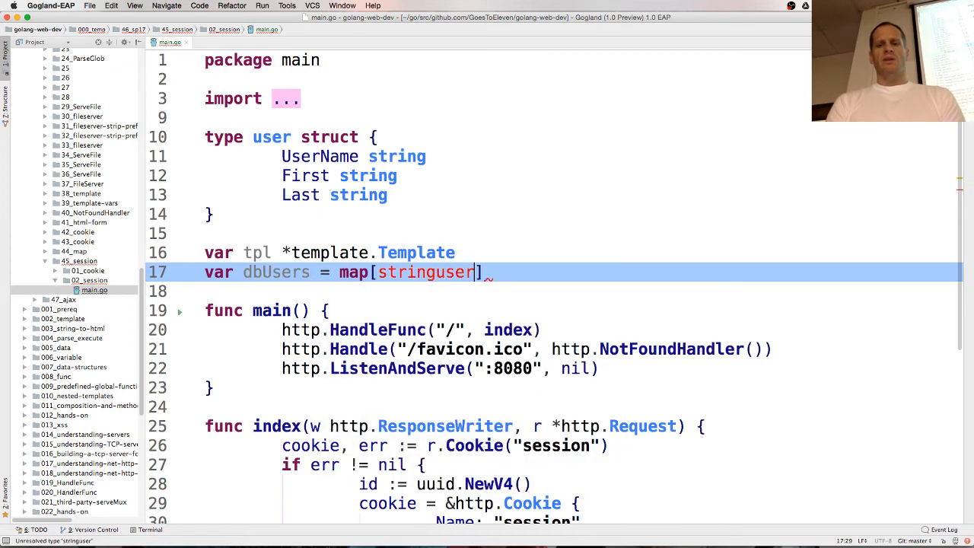
{"action": "key", "text": "backspace"}
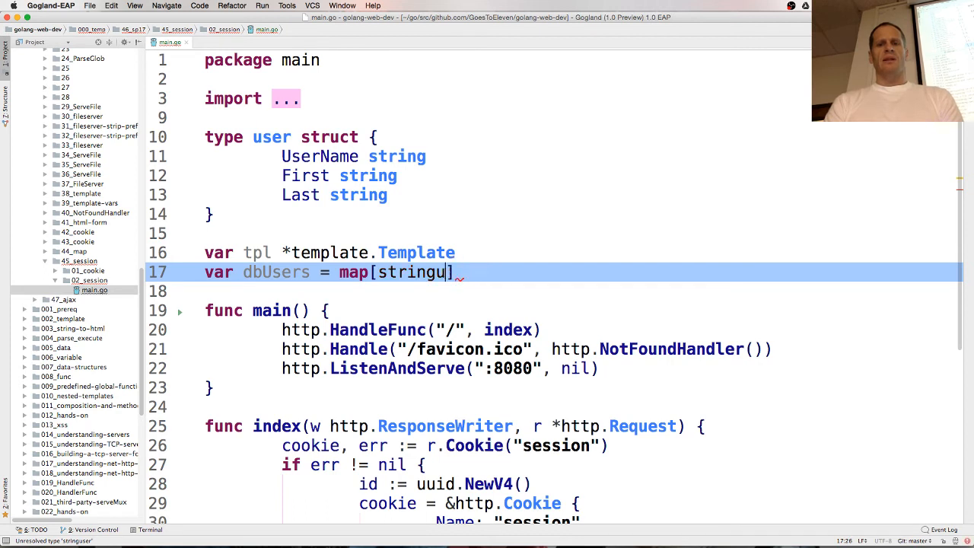
{"action": "type", "text": "]user{}"}
{"action": "left_click", "coordinate": [554, 290]}
{"action": "type", "text": "var"}
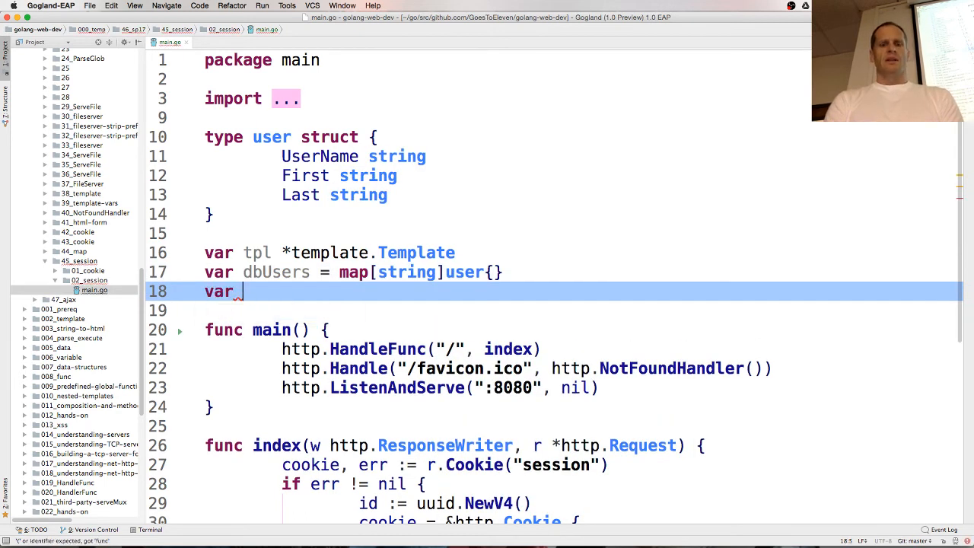
Step: Declare dbSessions = map[string]string{} and comment the maps as session ID, user ID and user ID, user
{"action": "type", "text": "dbSessions"}
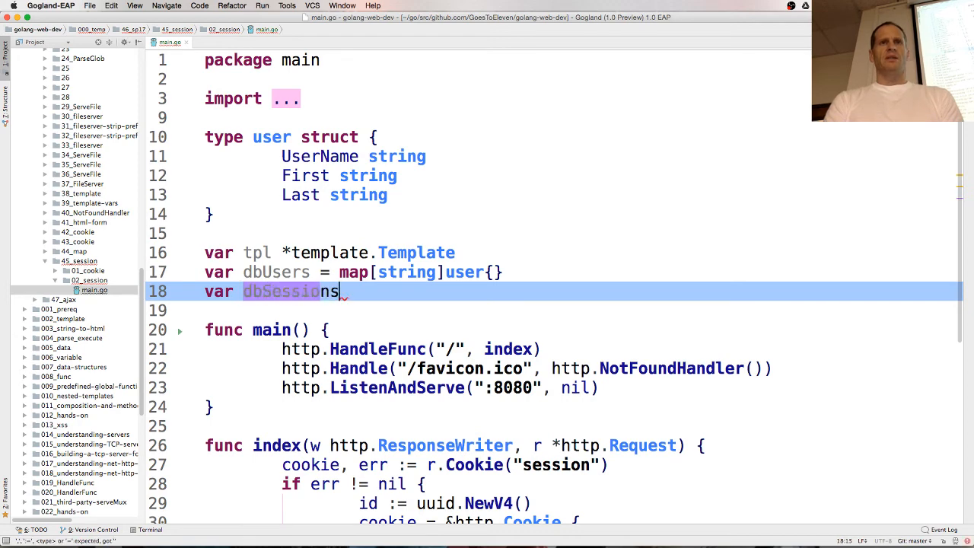
{"action": "type", "text": "= map[string"}
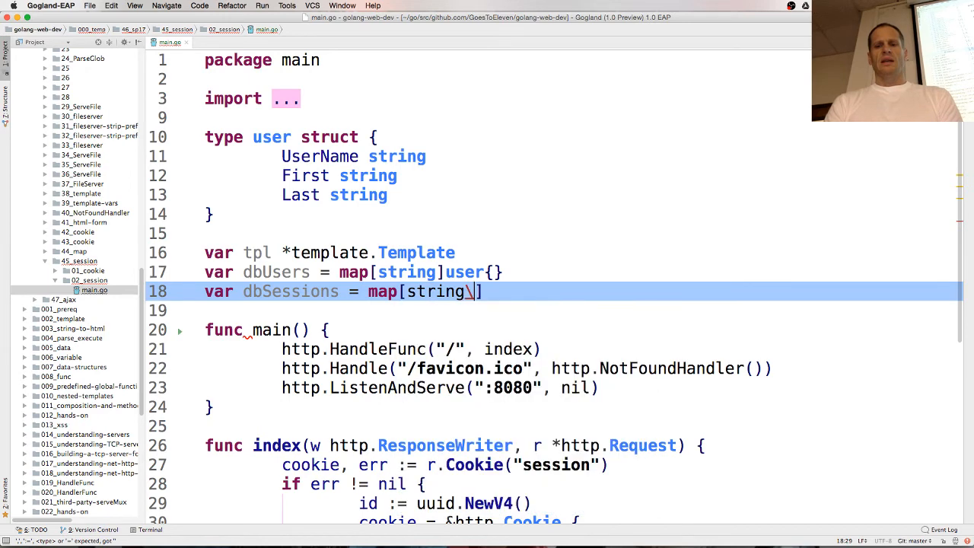
{"action": "type", "text": "]st"}
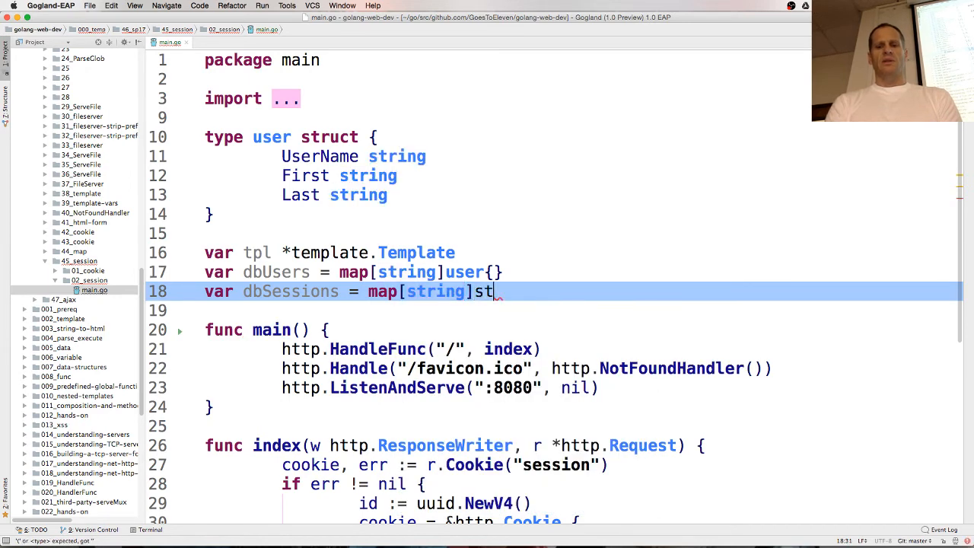
{"action": "type", "text": "ring{}"}
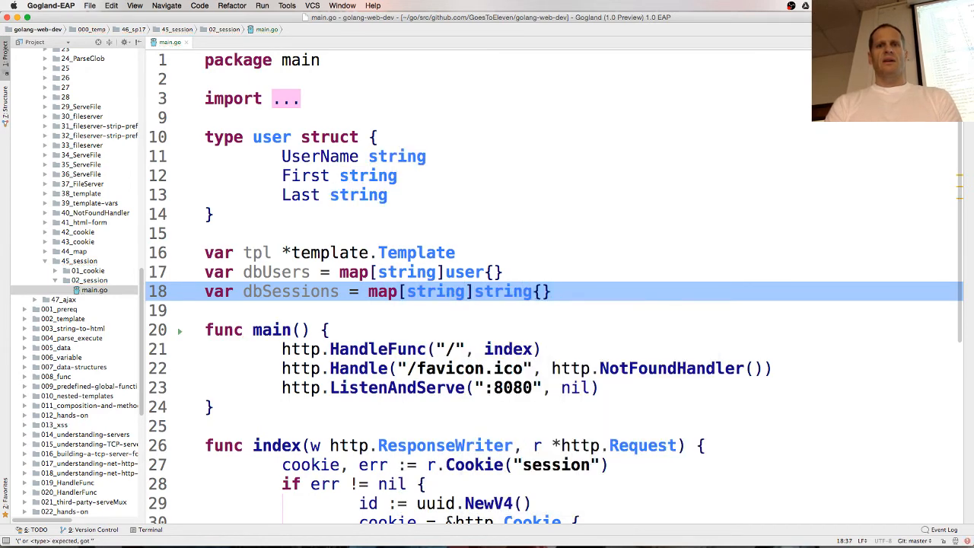
{"action": "type", "text": "// session"}
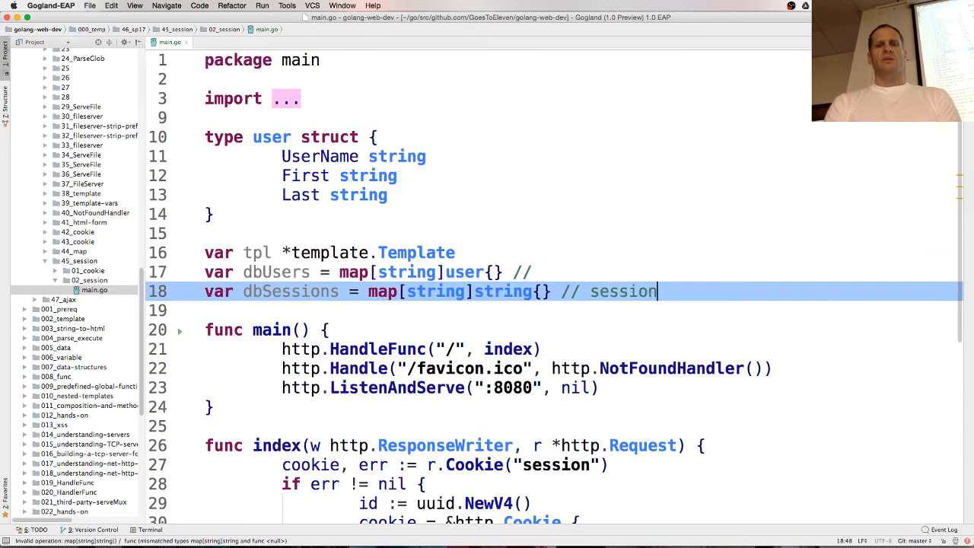
{"action": "type", "text": "ID, user ID"}
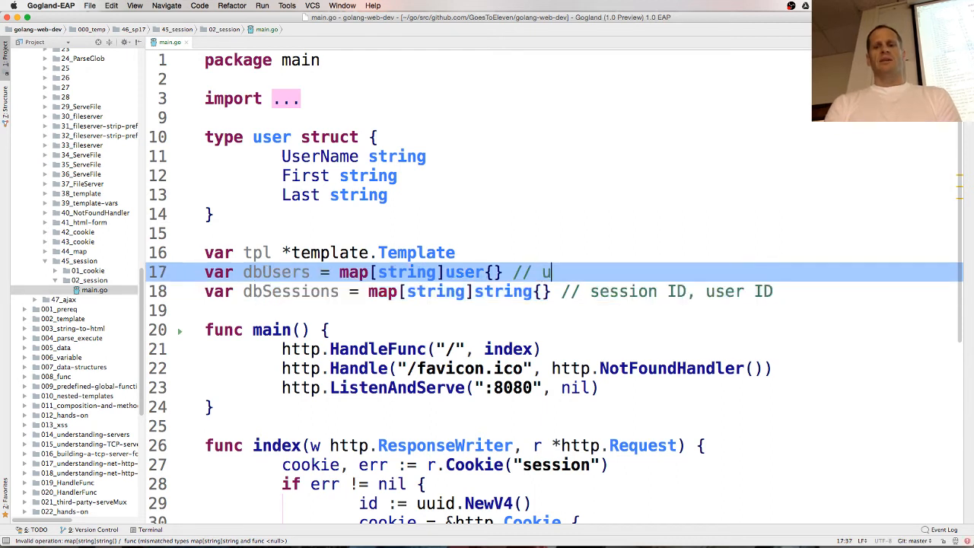
{"action": "type", "text": "ser ID, u"}
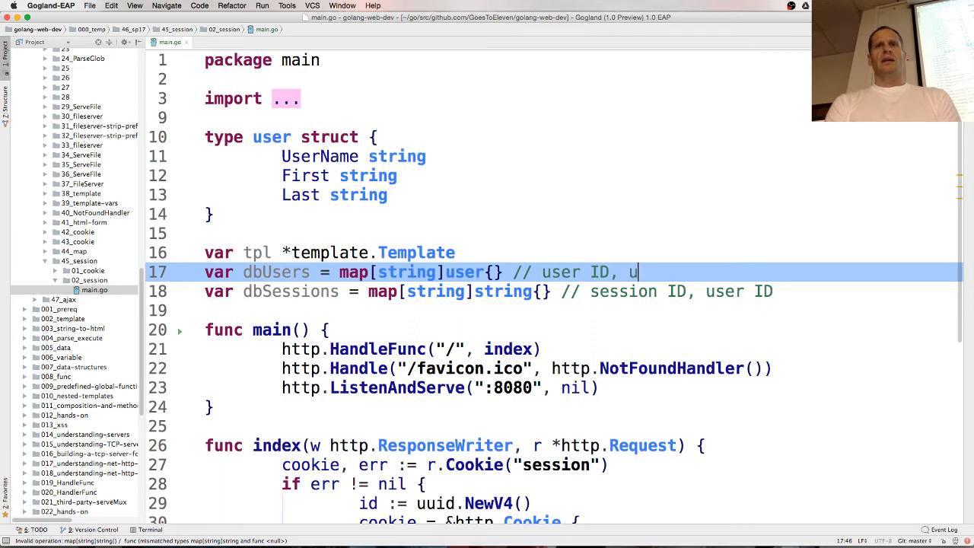
{"action": "type", "text": "ser"}
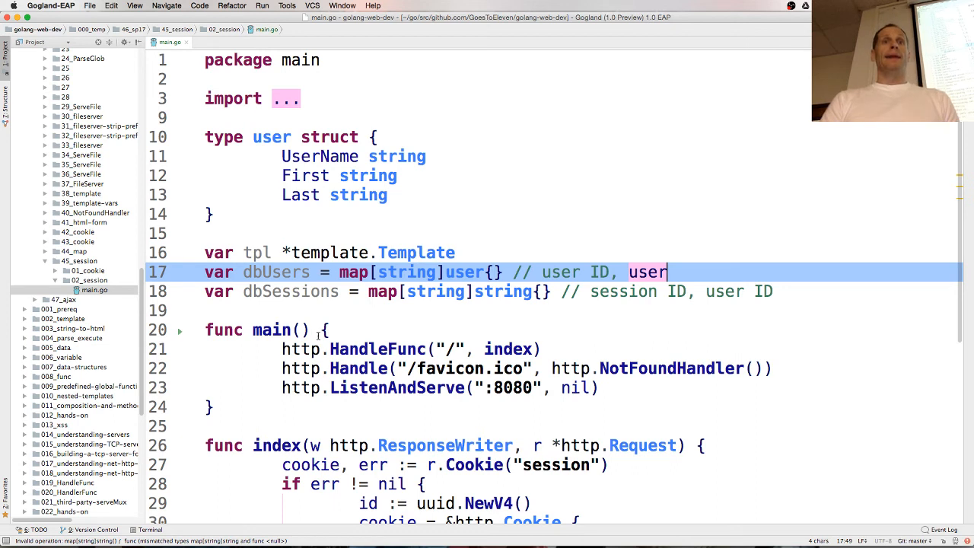
Step: Write func init() assigning tpl = template.Must(template.ParseGlob("templates/*.gohtml")) above main
{"action": "key", "text": "enter"}
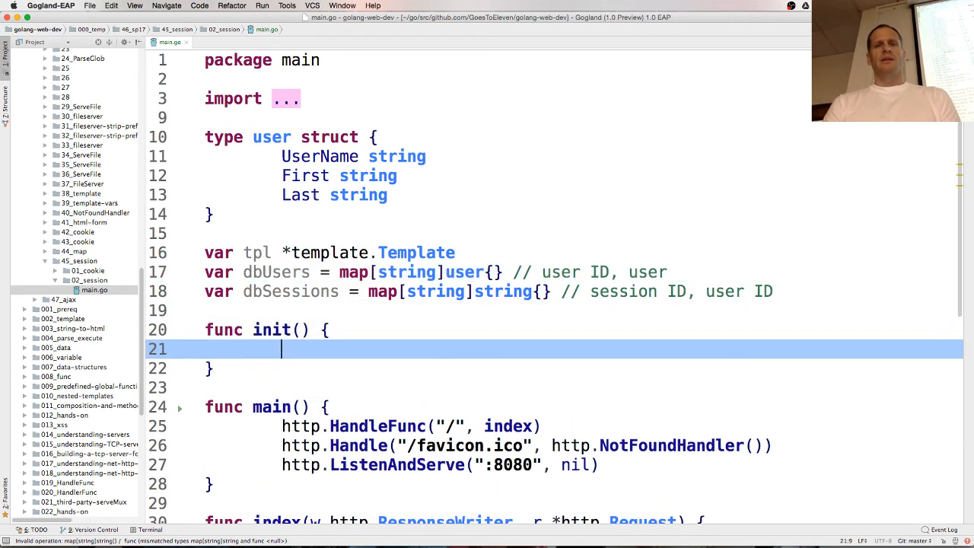
{"action": "type", "text": "tpl"}
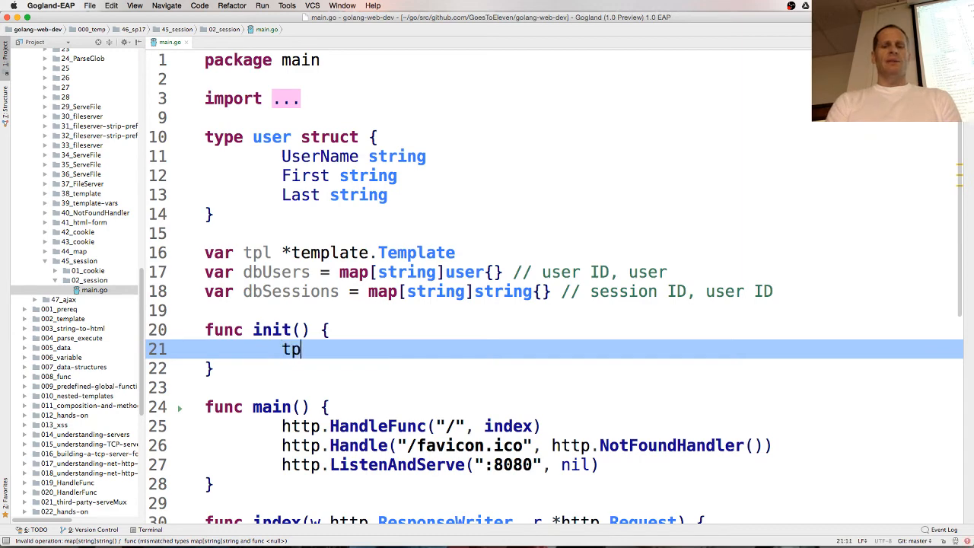
{"action": "type", "text": "= template.Must(template."}
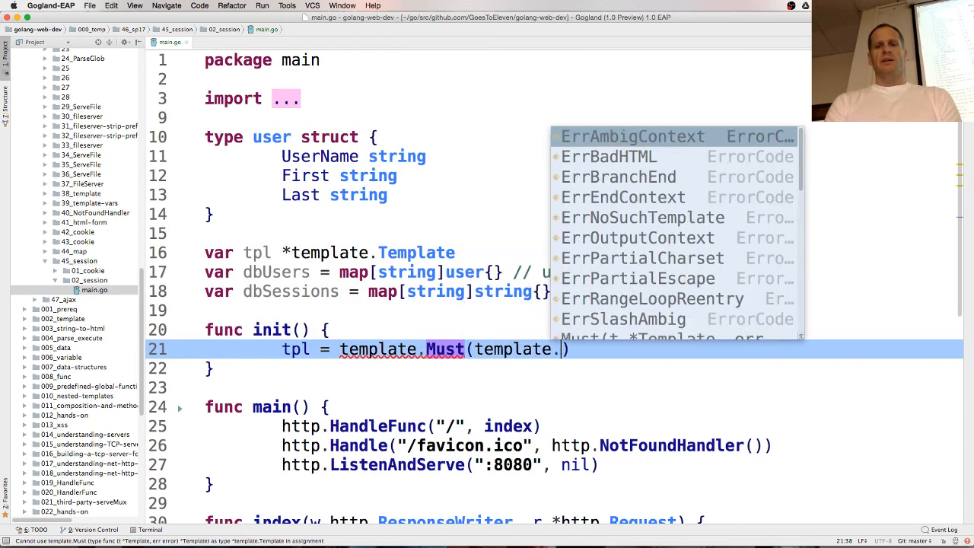
{"action": "type", "text": "ParseGlob(\"templ"}
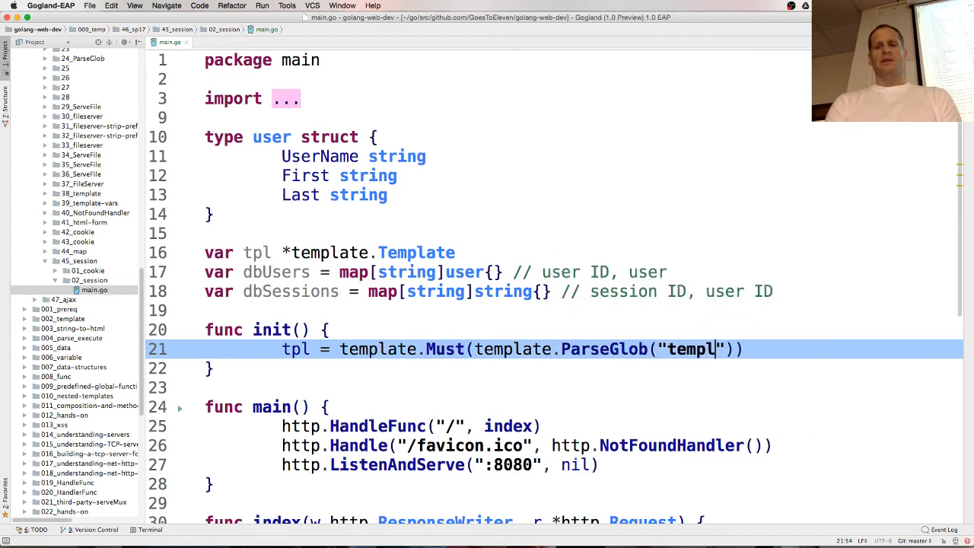
{"action": "type", "text": "ates/*."}
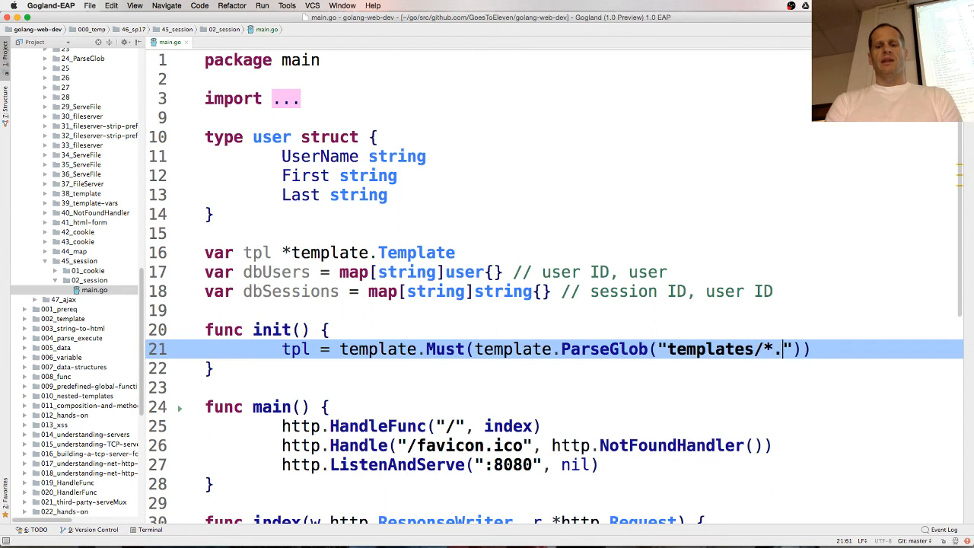
{"action": "type", "text": "gohtml"}
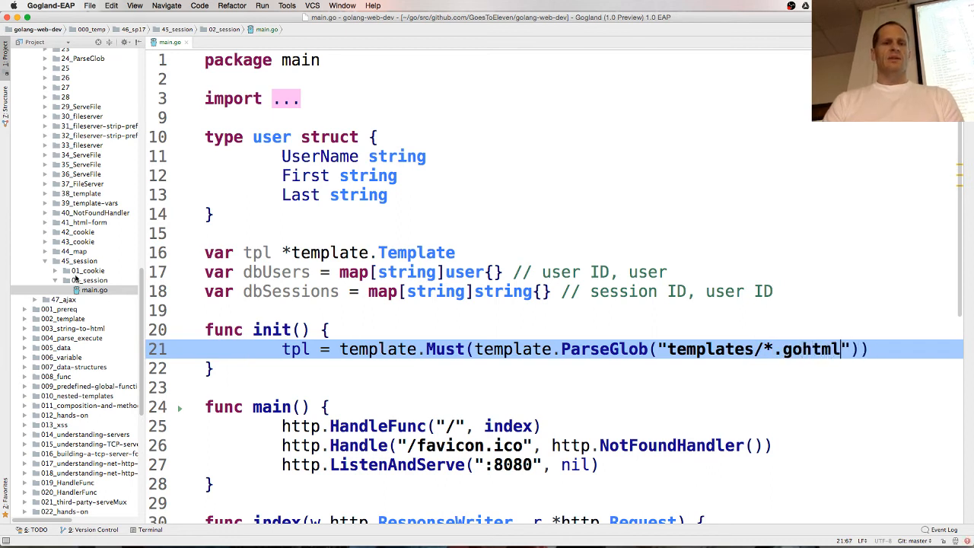
Step: Create a templates directory in 02_session containing a new index.gohtml file
{"action": "right_click", "coordinate": [92, 270]}
{"action": "type", "text": "tem"}
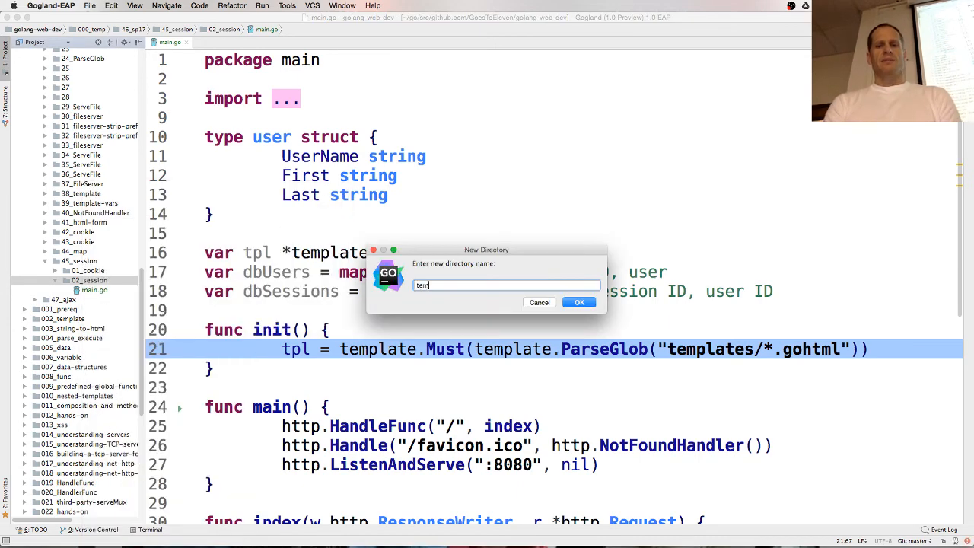
{"action": "left_click", "coordinate": [579, 302]}
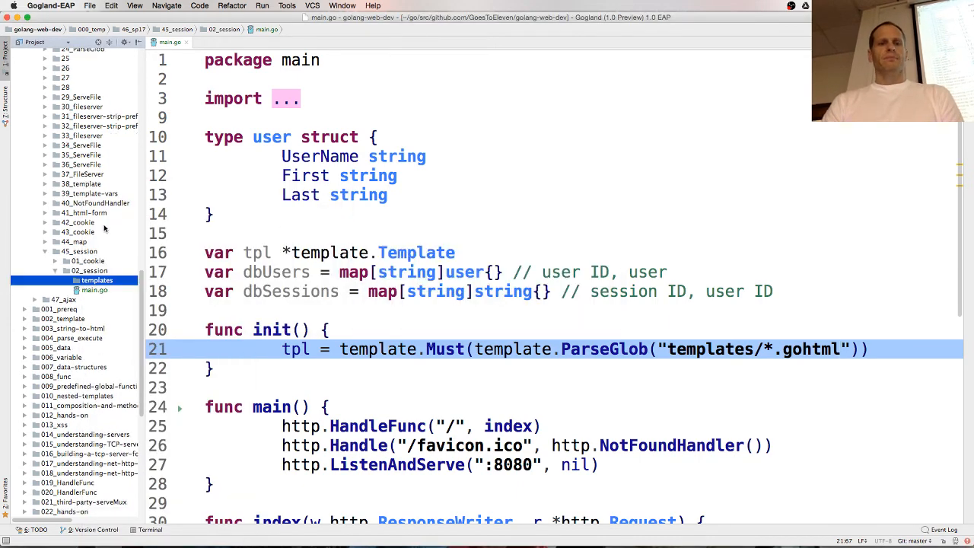
{"action": "right_click", "coordinate": [90, 280]}
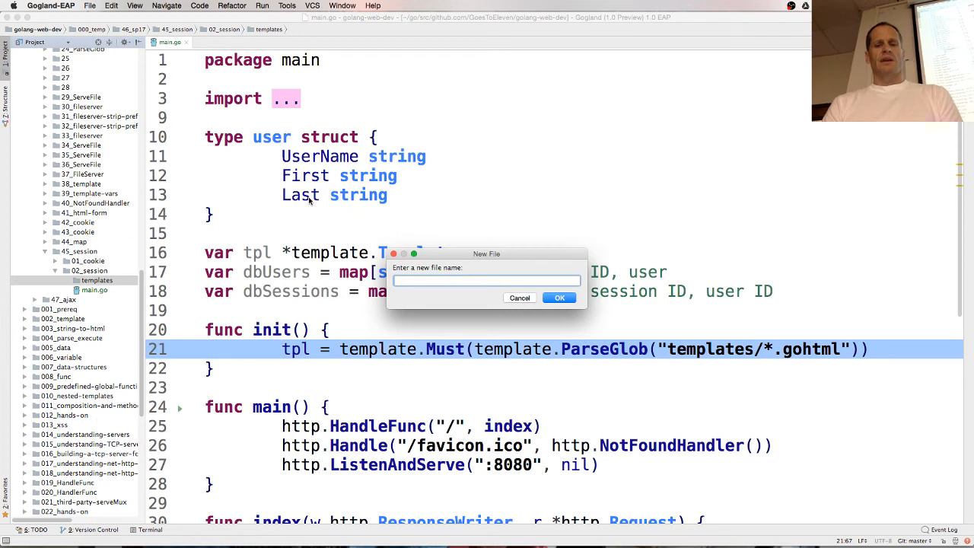
{"action": "type", "text": "index.go"}
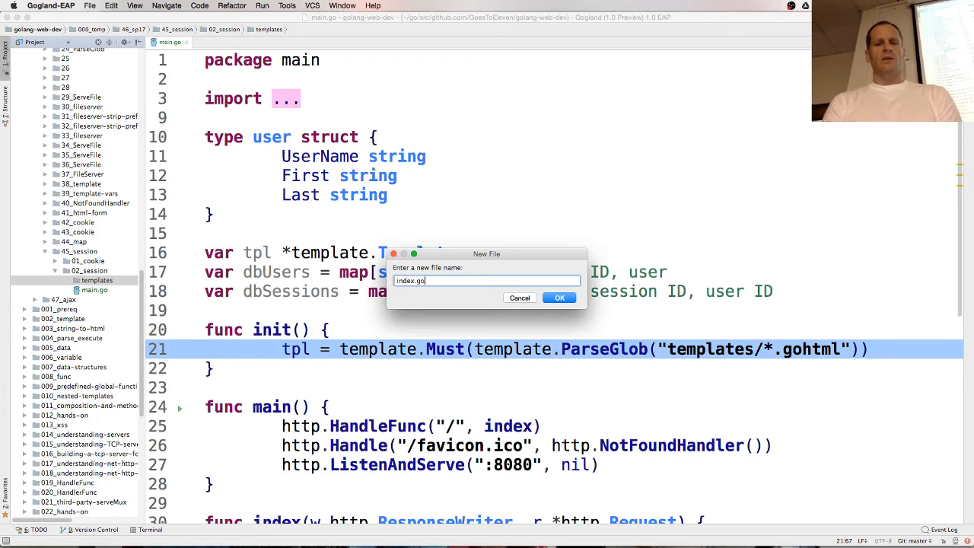
{"action": "left_click", "coordinate": [559, 297]}
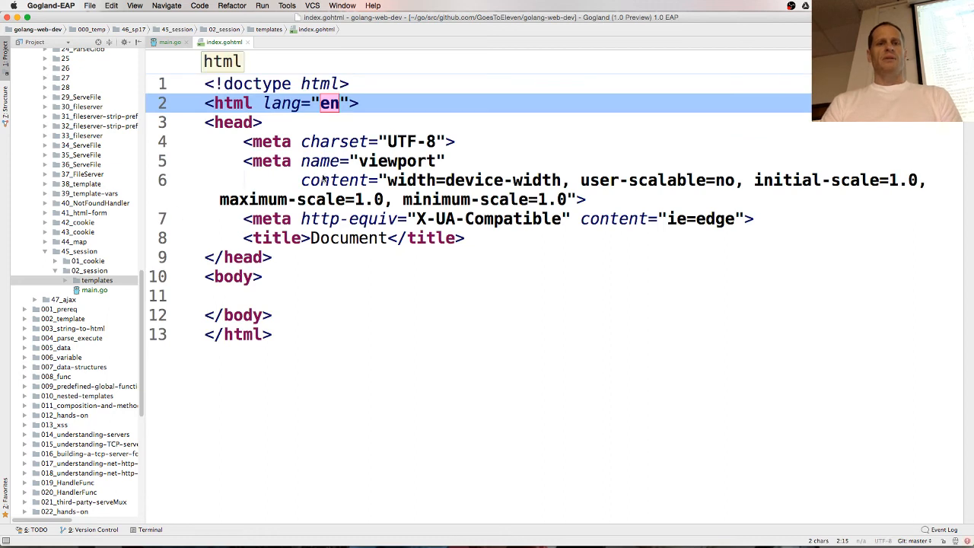
{"action": "mouse_move", "coordinate": [293, 242]}
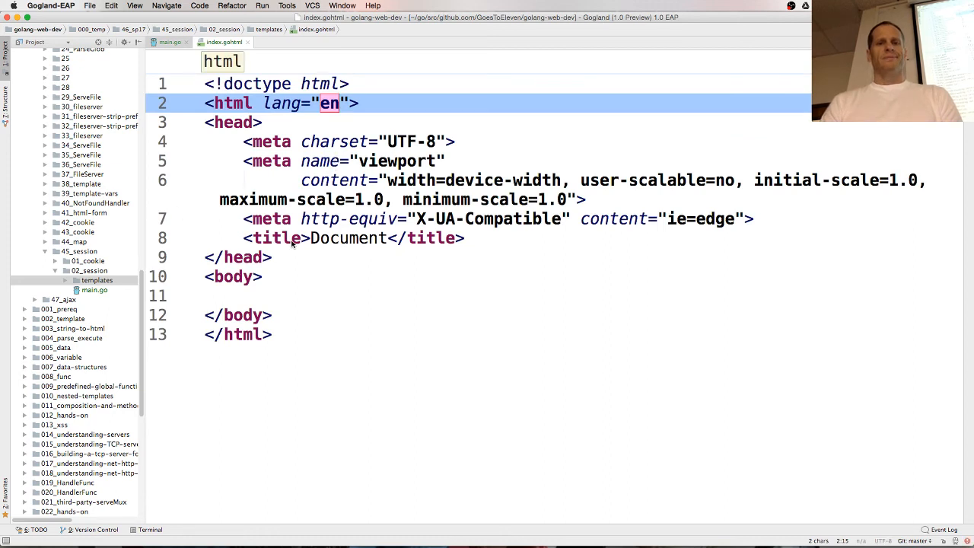
Step: Replace the boilerplate page title 'Document' with 'INDEX PAGE'
{"action": "double_click", "coordinate": [348, 238]}
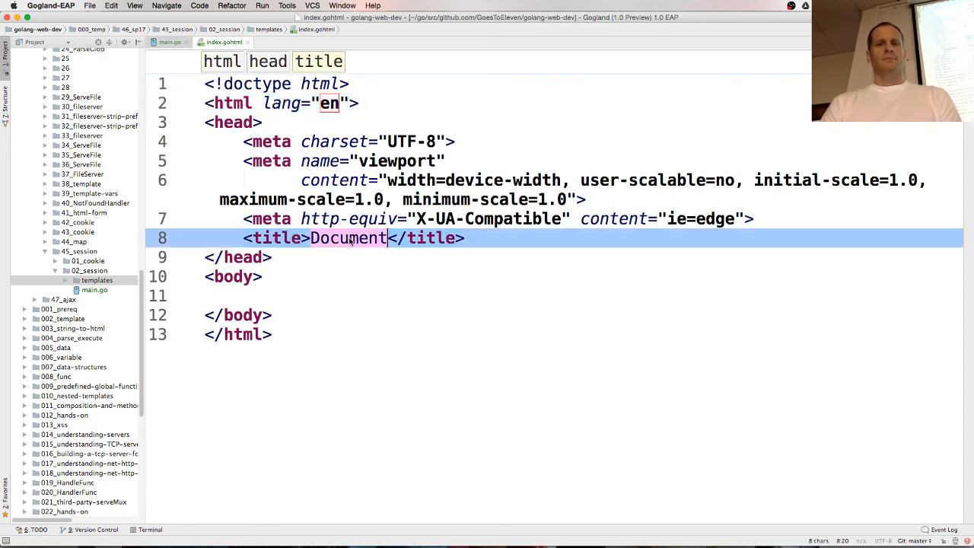
{"action": "type", "text": "INDEX PAGE"}
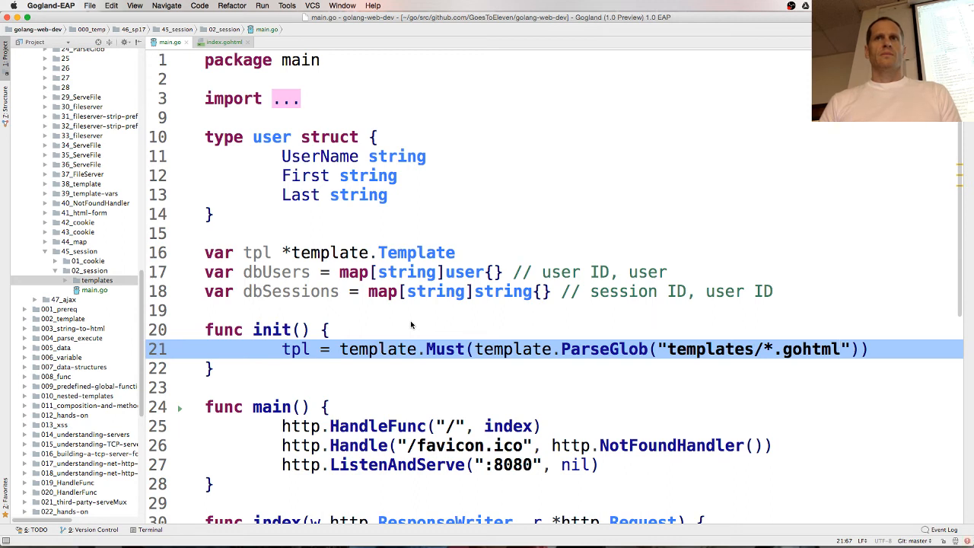
{"action": "mouse_move", "coordinate": [405, 325]}
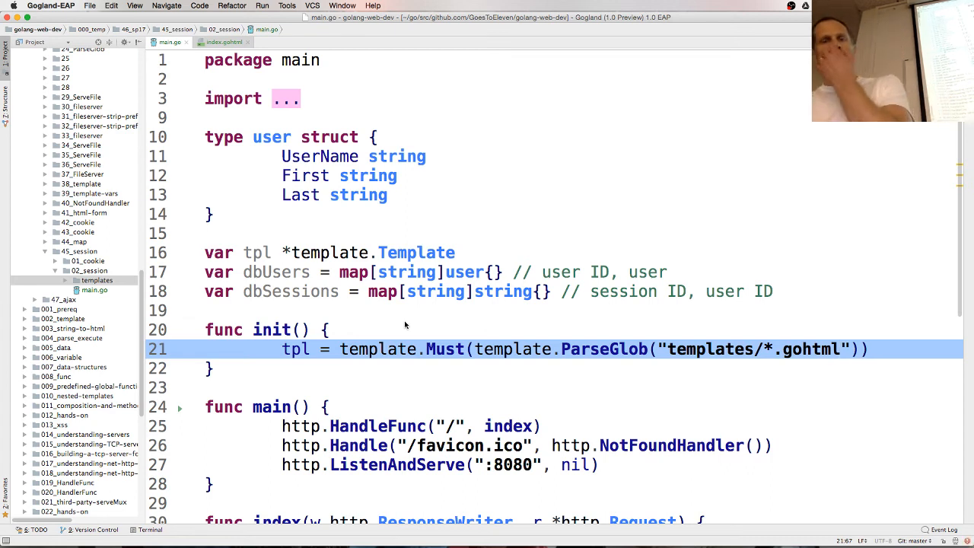
{"action": "mouse_move", "coordinate": [411, 399]}
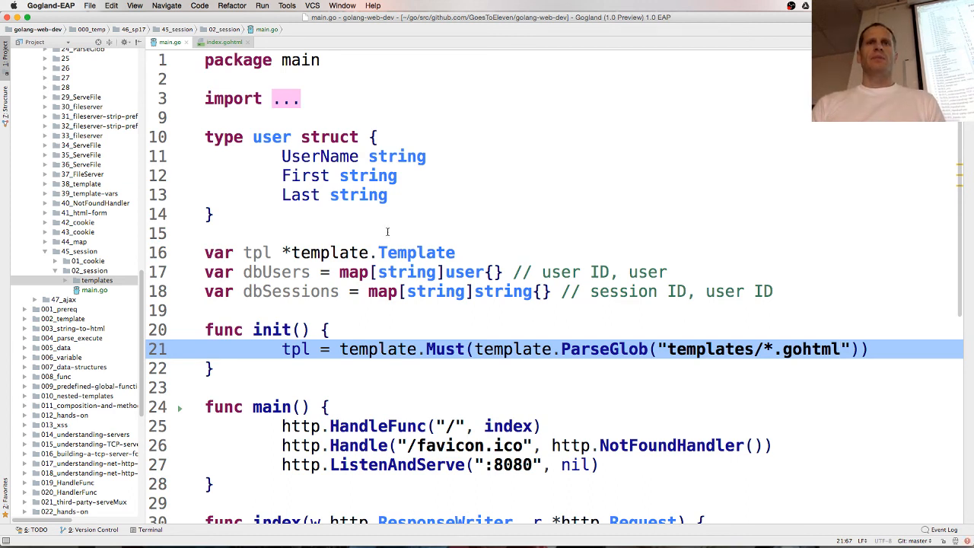
{"action": "scroll", "scroll_direction": "down", "scroll_amount": 3}
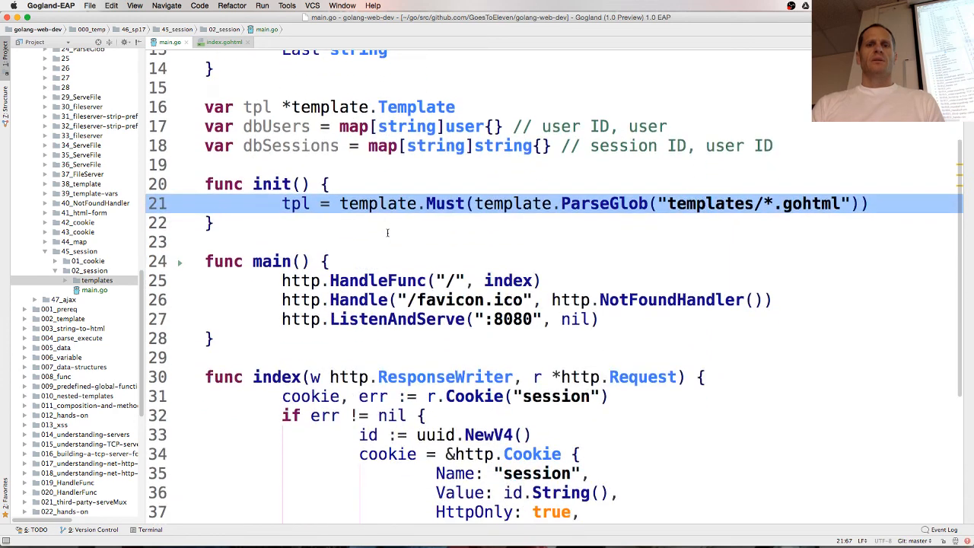
{"action": "scroll", "scroll_direction": "down", "scroll_amount": 3}
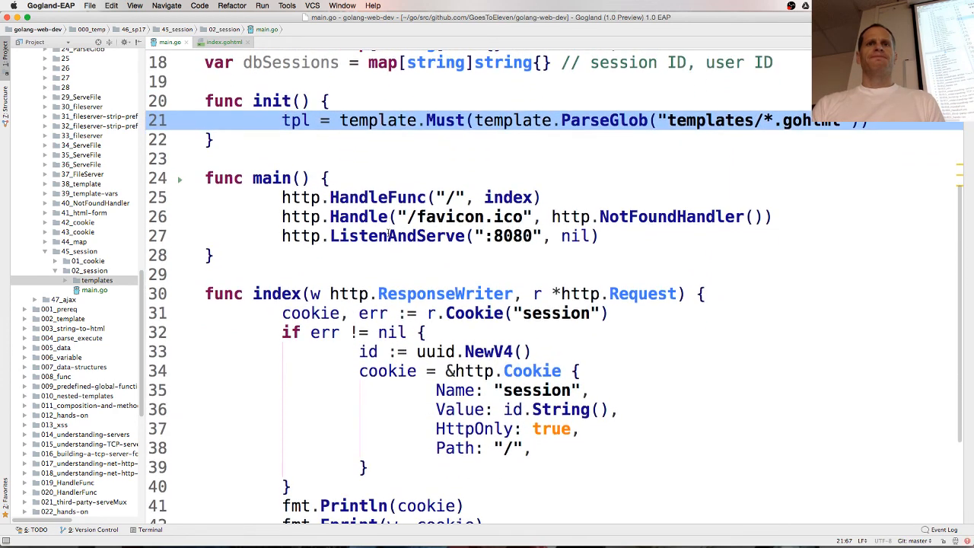
{"action": "scroll", "scroll_direction": "down", "scroll_amount": 3}
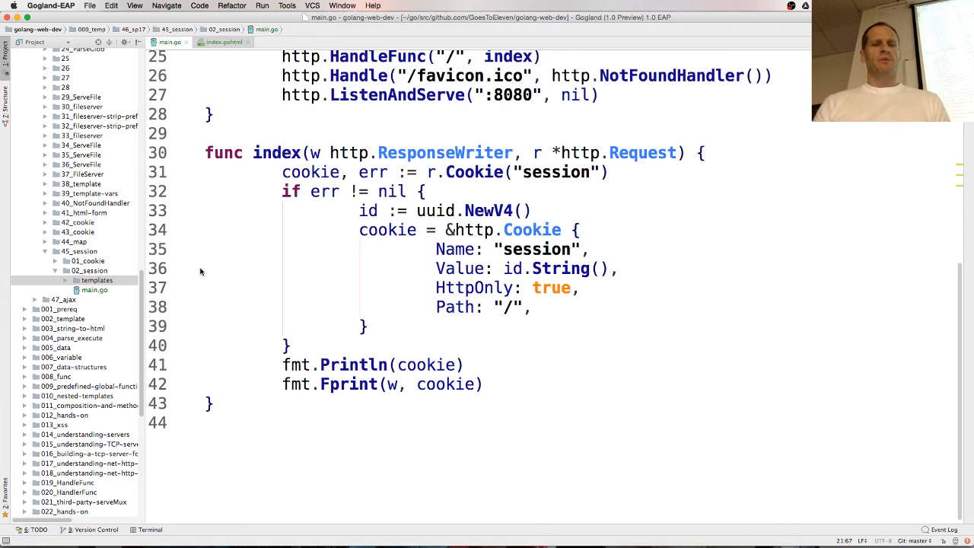
Step: Add http.SetCookie(w, cookie) after the cookie literal in 01_cookie/main.go
{"action": "left_click", "coordinate": [88, 279]}
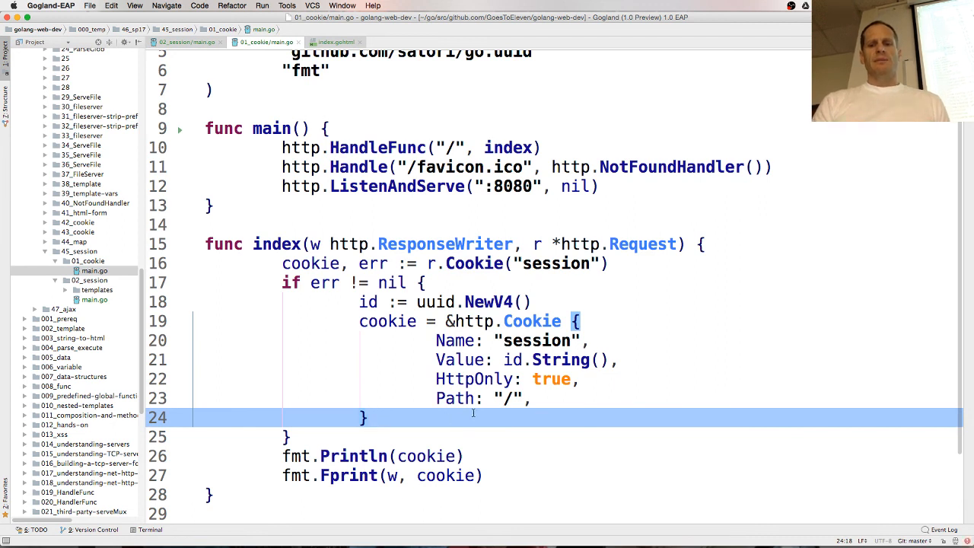
{"action": "left_click", "coordinate": [364, 417]}
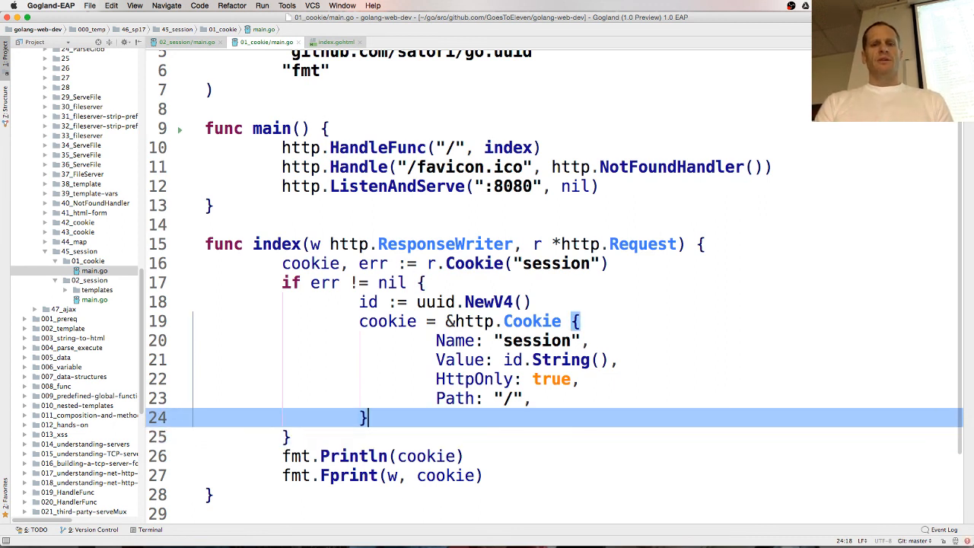
{"action": "type", "text": "http.SetCookie(w"}
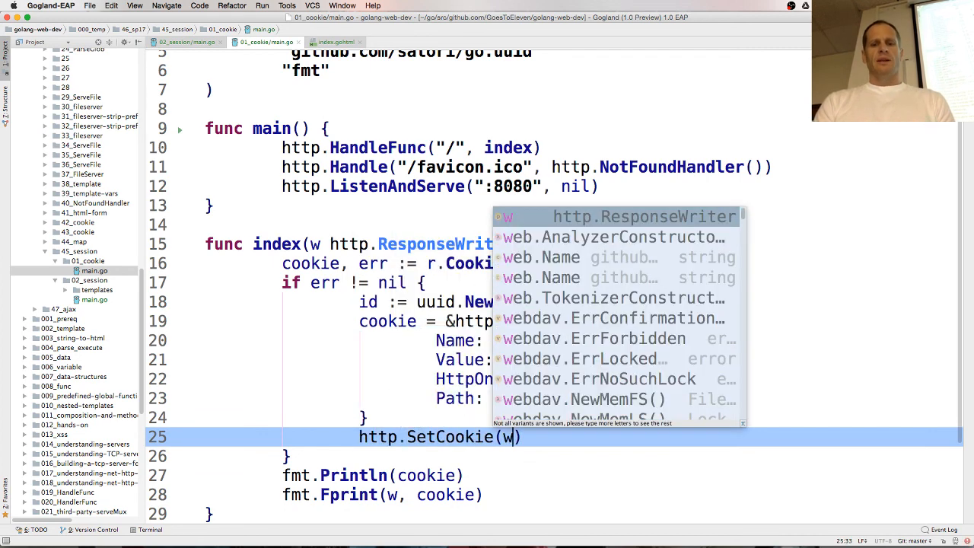
{"action": "type", "text": ", cookie"}
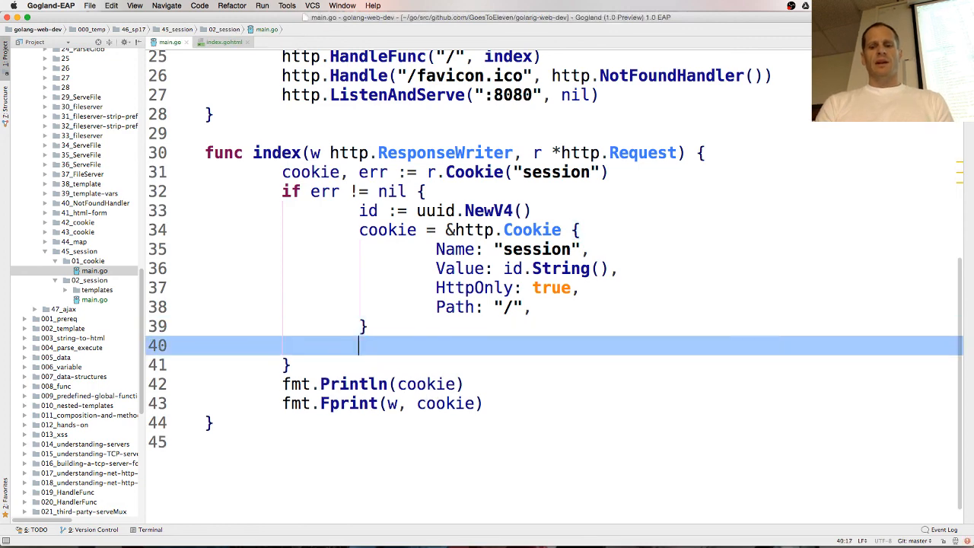
Step: Add http.SetCookie(w, cookie) inside the error branch of the 02_session index handler
{"action": "type", "text": "http.SetCookie(w,"}
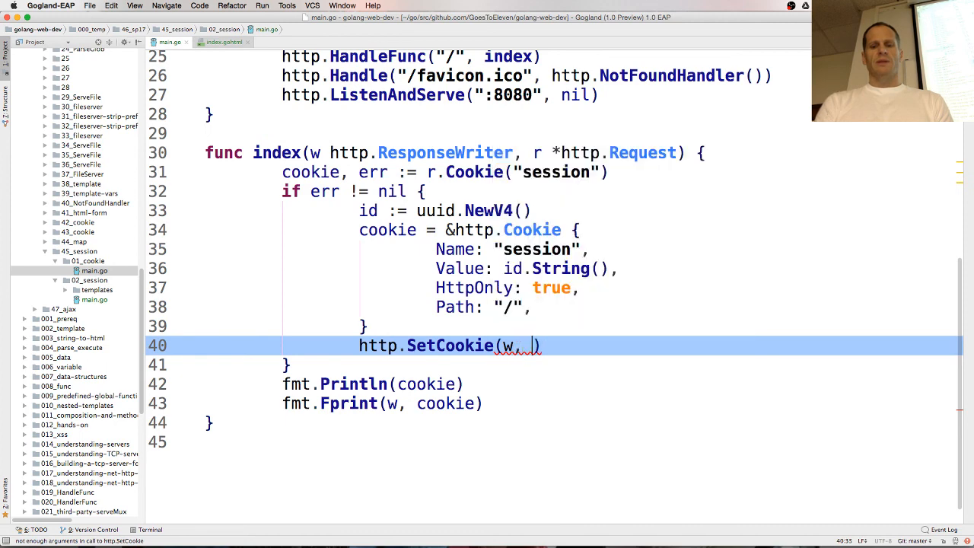
{"action": "type", "text": "cookie"}
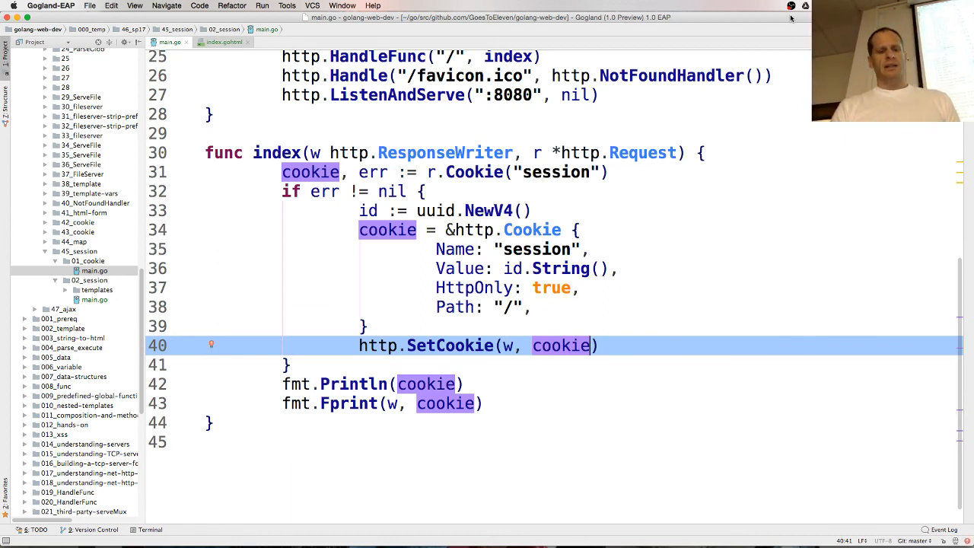
{"action": "left_click", "coordinate": [790, 6]}
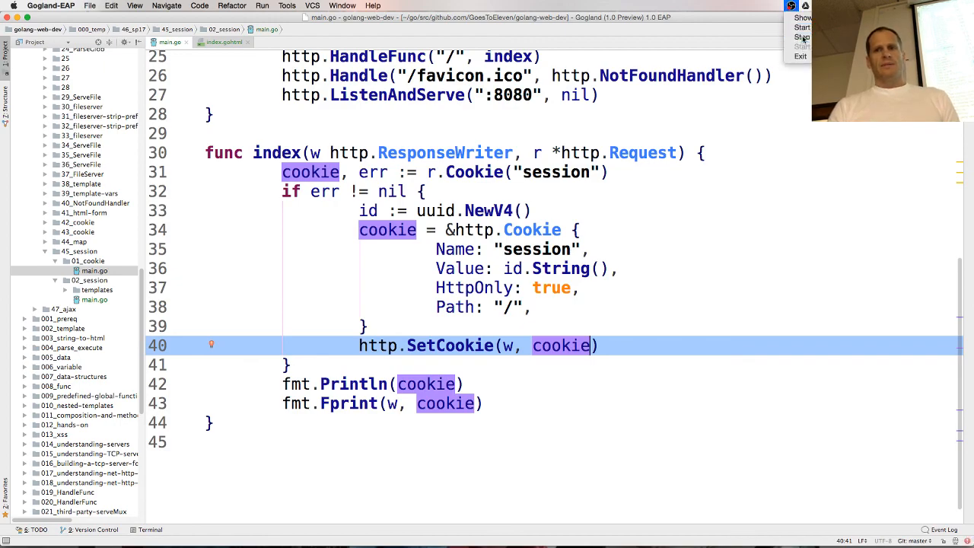